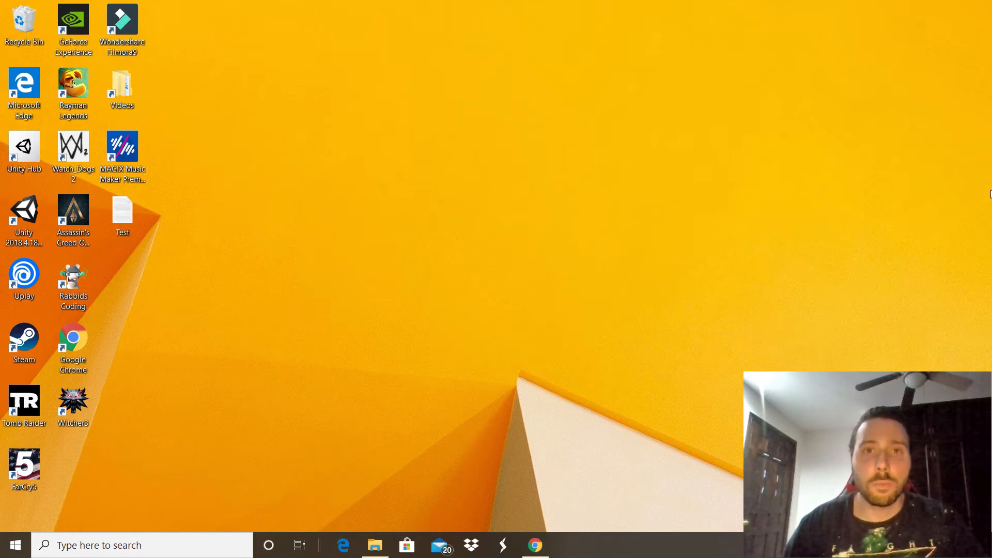
pyautogui.moveTo(566, 403)
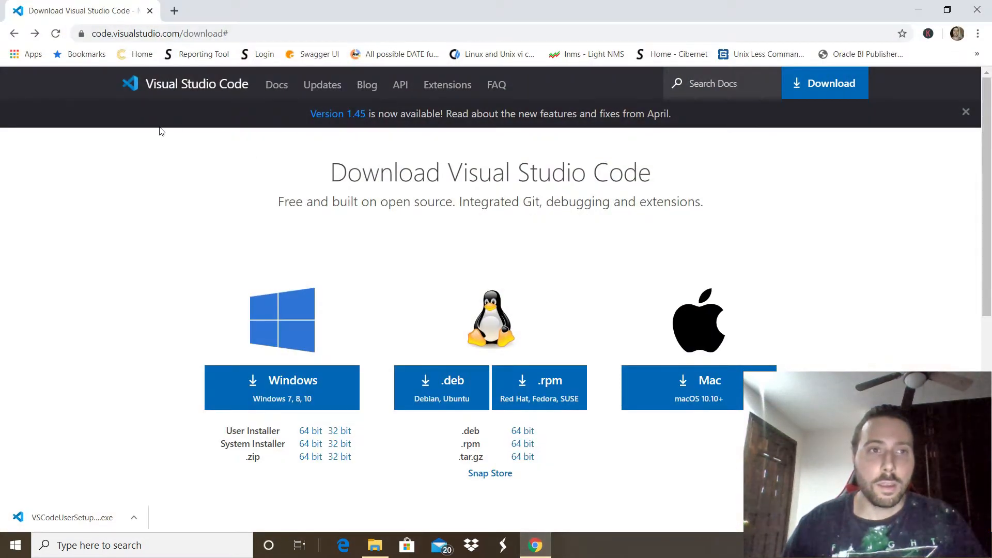
# Step: Go to code.visualstudio.com/download and scroll down to the Windows, Linux and Mac installers
pyautogui.click(158, 34)
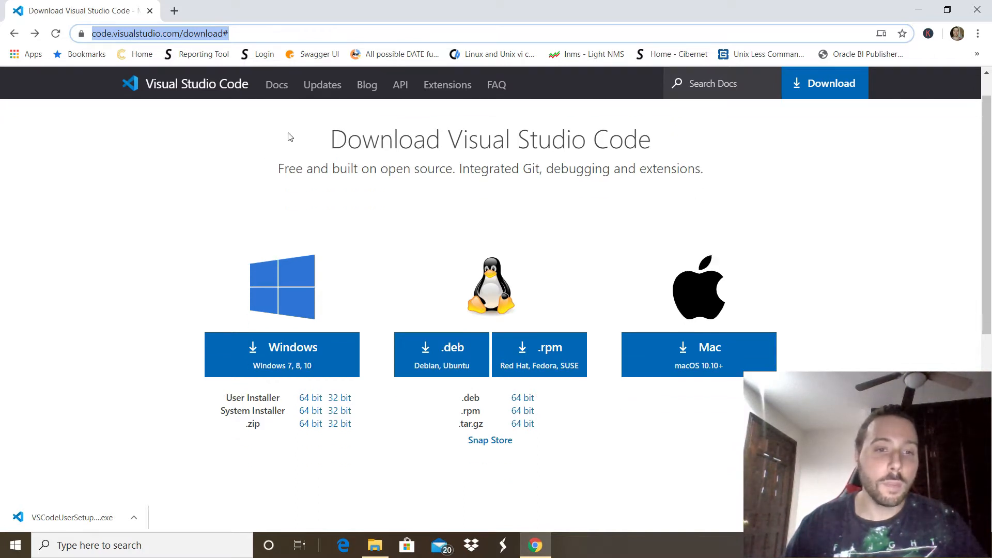
pyautogui.scroll(-3)
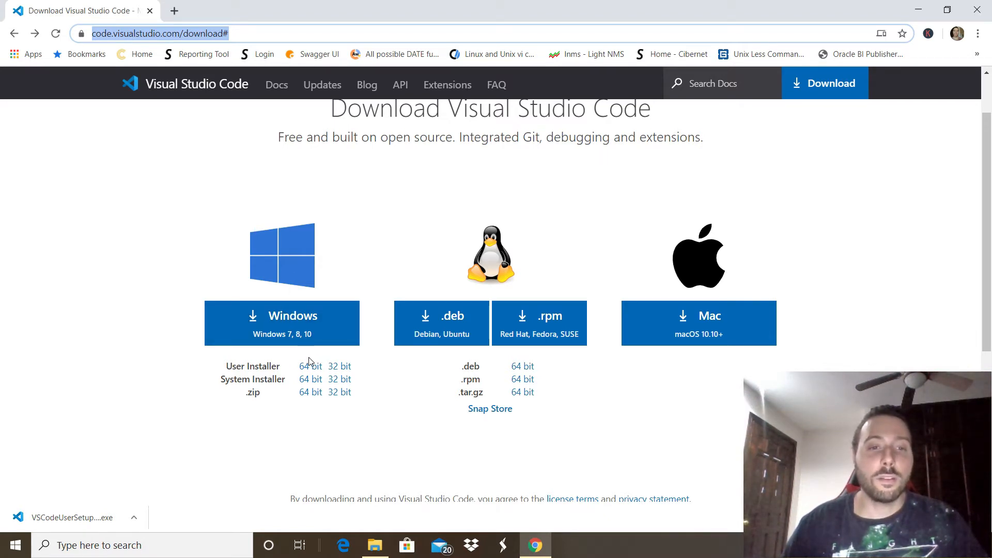
pyautogui.moveTo(341, 369)
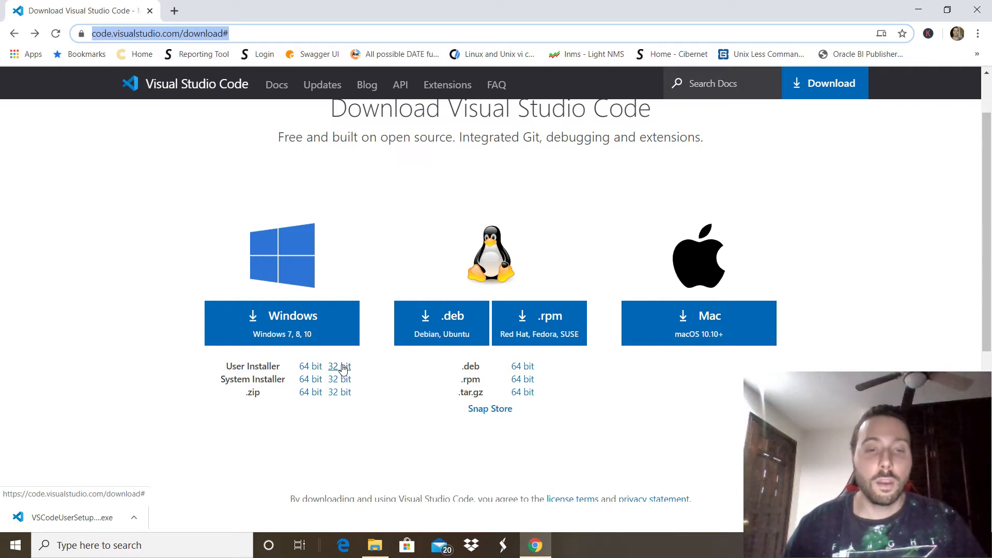
pyautogui.moveTo(364, 369)
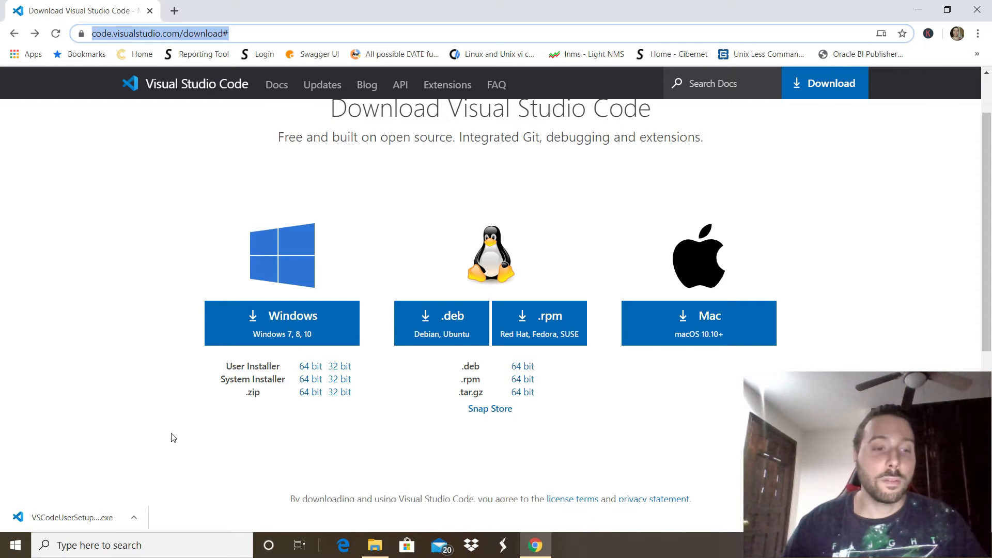
pyautogui.write('p')
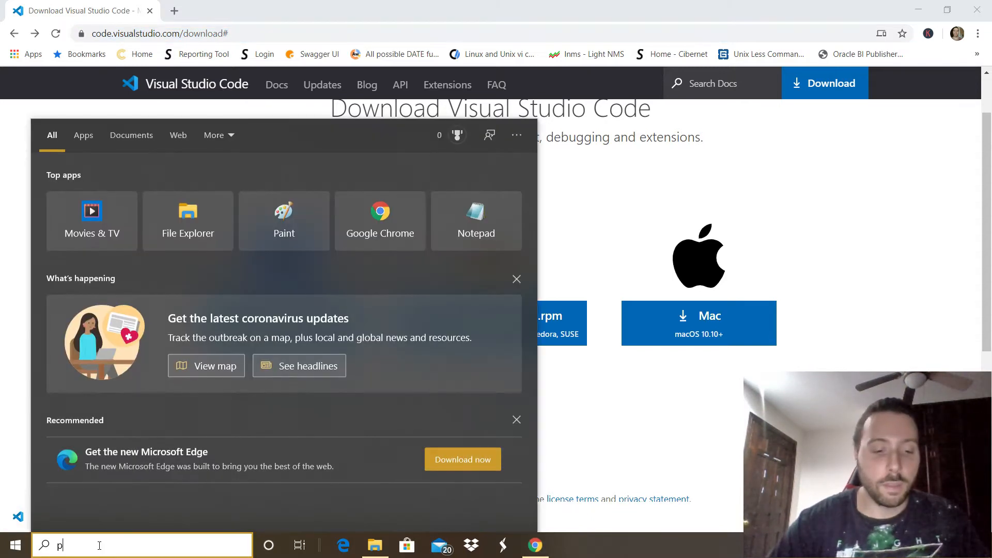
pyautogui.write('c')
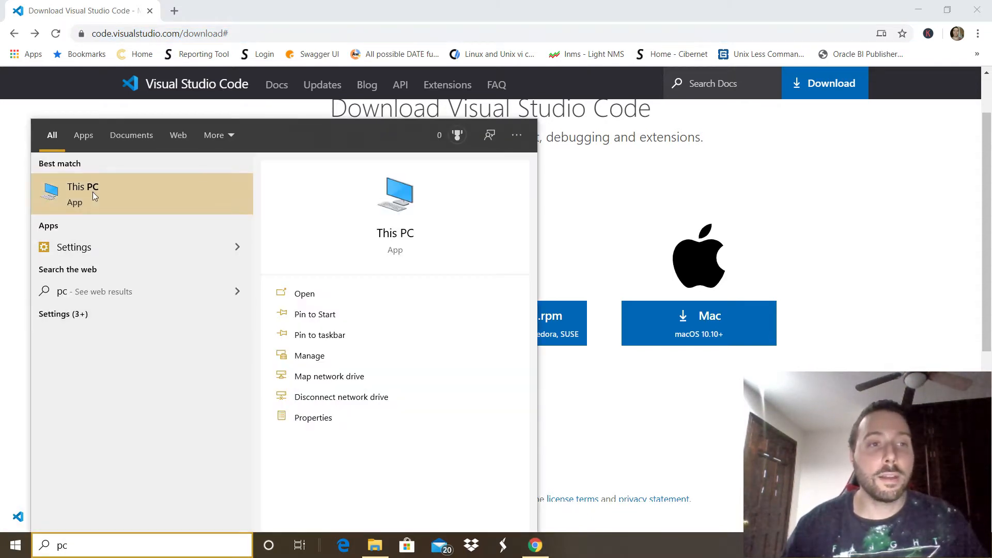
pyautogui.rightClick(83, 193)
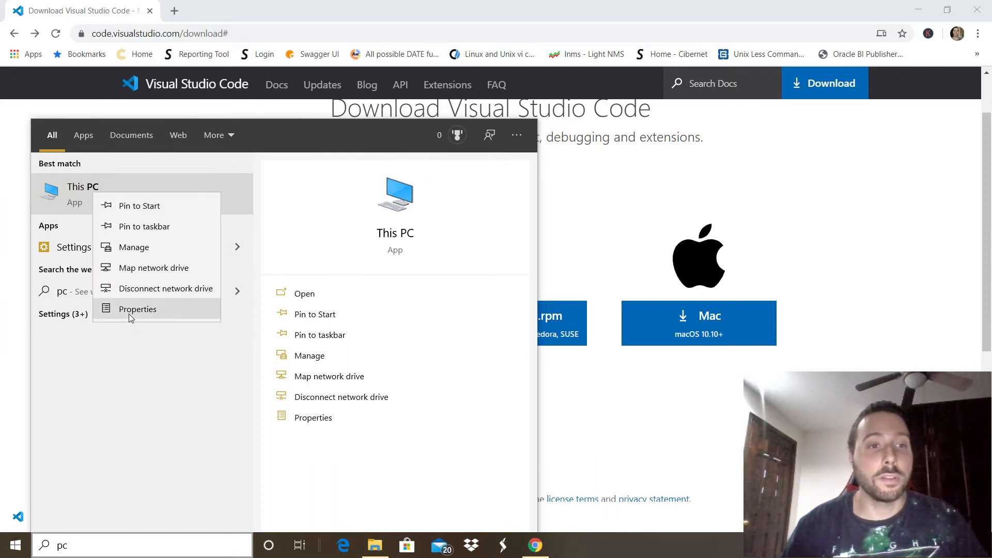
pyautogui.click(138, 309)
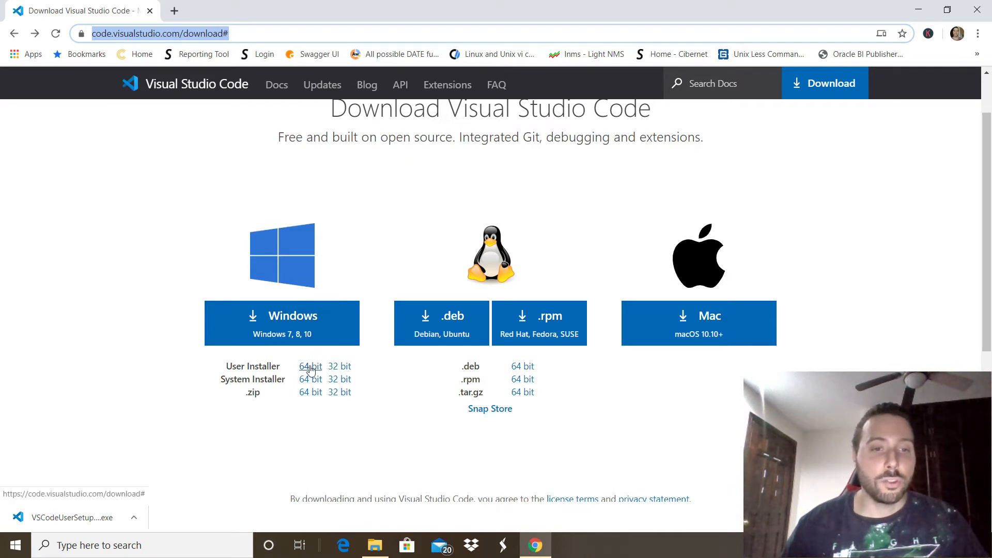
# Step: Download the 64-bit User Installer listed under Windows
pyautogui.click(308, 366)
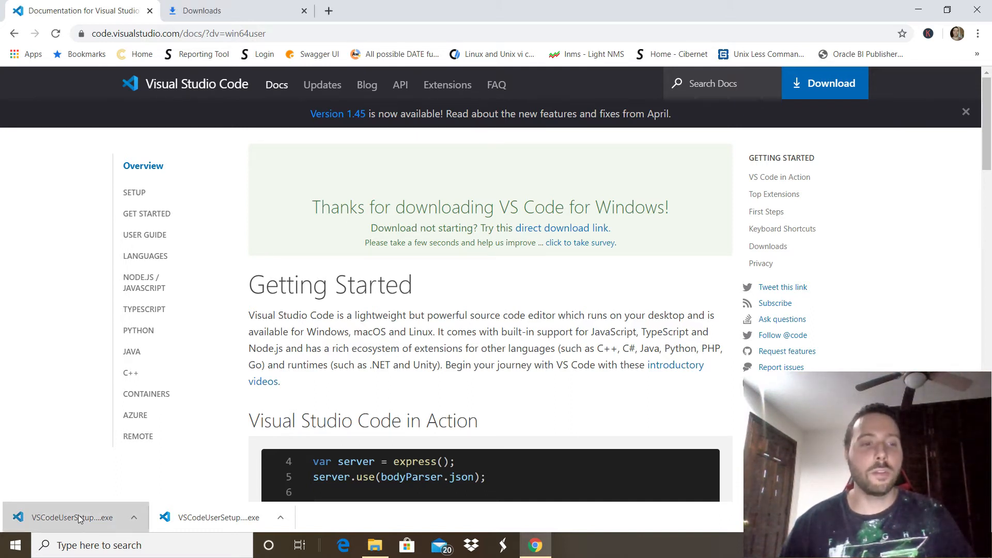
# Step: Launch the VS Code installer and choose D:\Programs as the install destination
pyautogui.click(70, 518)
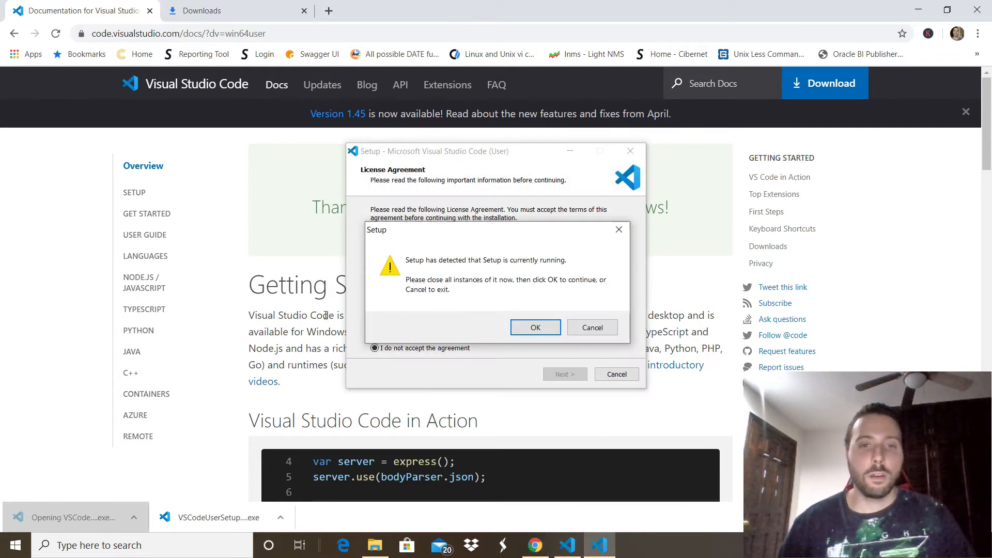
pyautogui.click(534, 327)
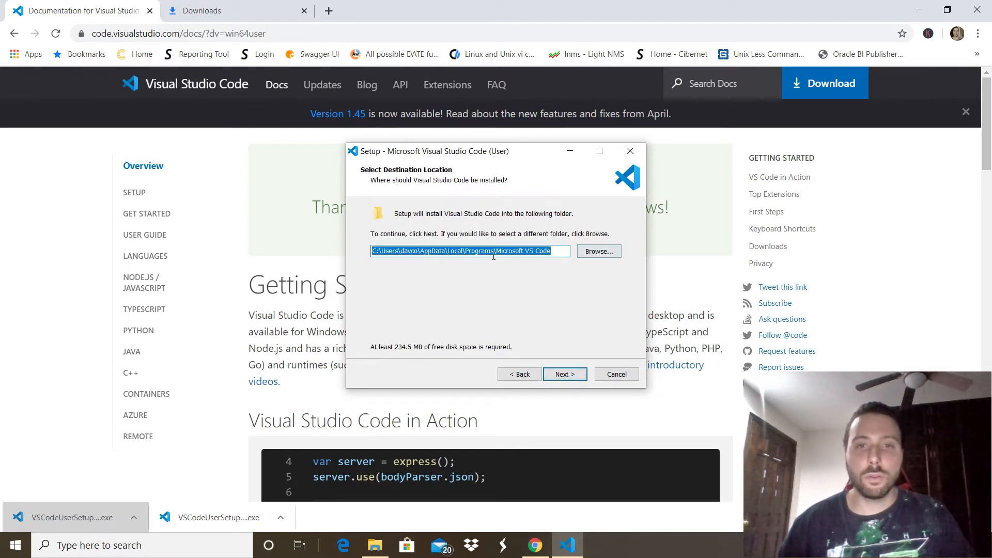
pyautogui.click(597, 251)
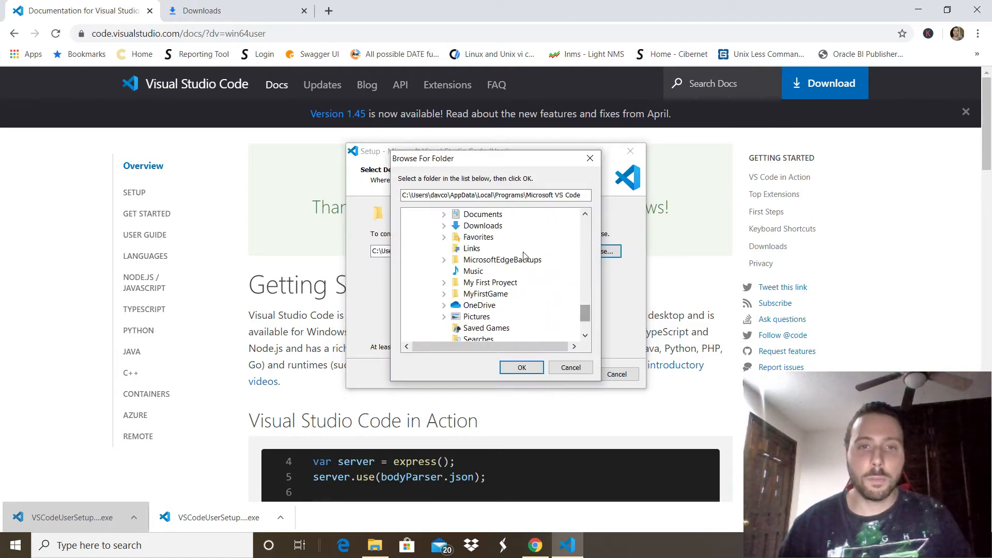
pyautogui.scroll(-3)
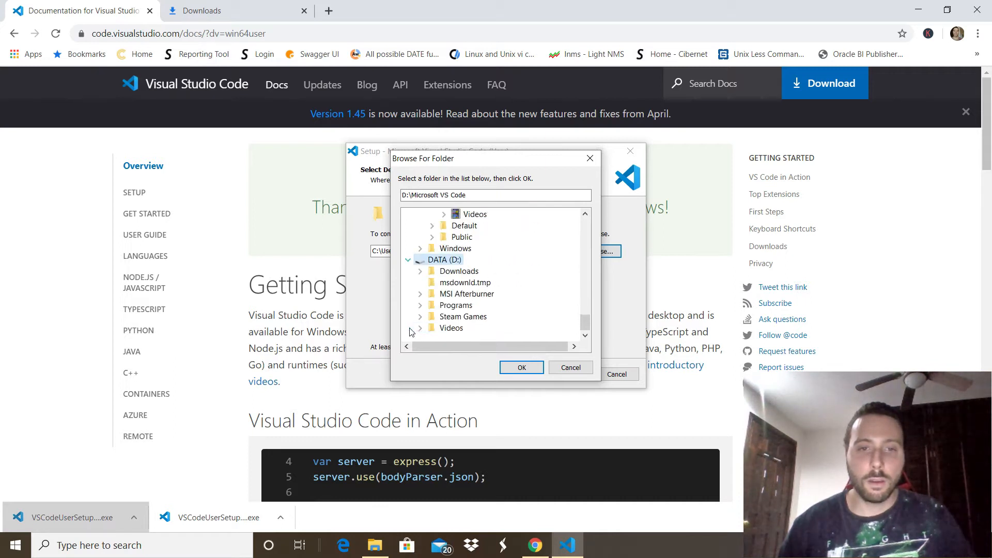
pyautogui.click(456, 304)
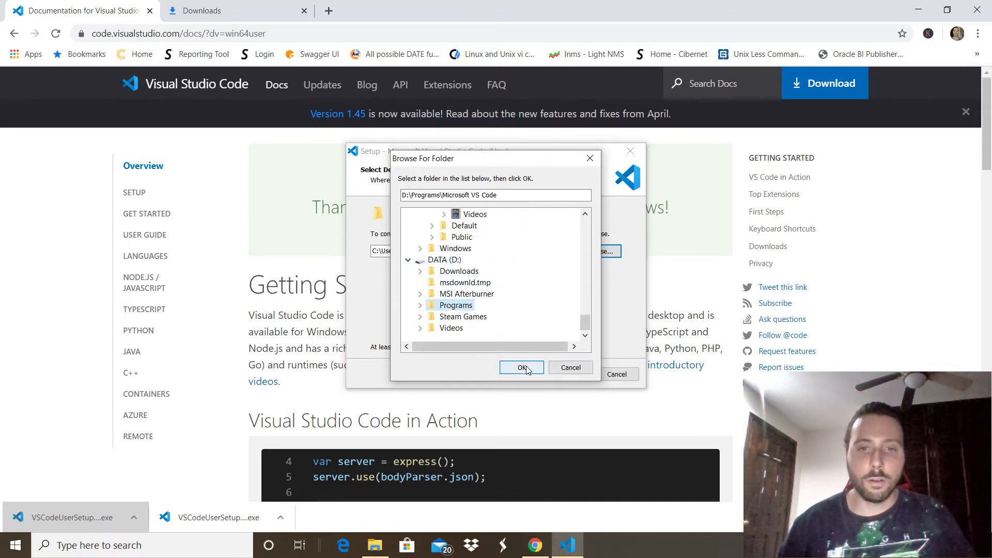
pyautogui.click(521, 369)
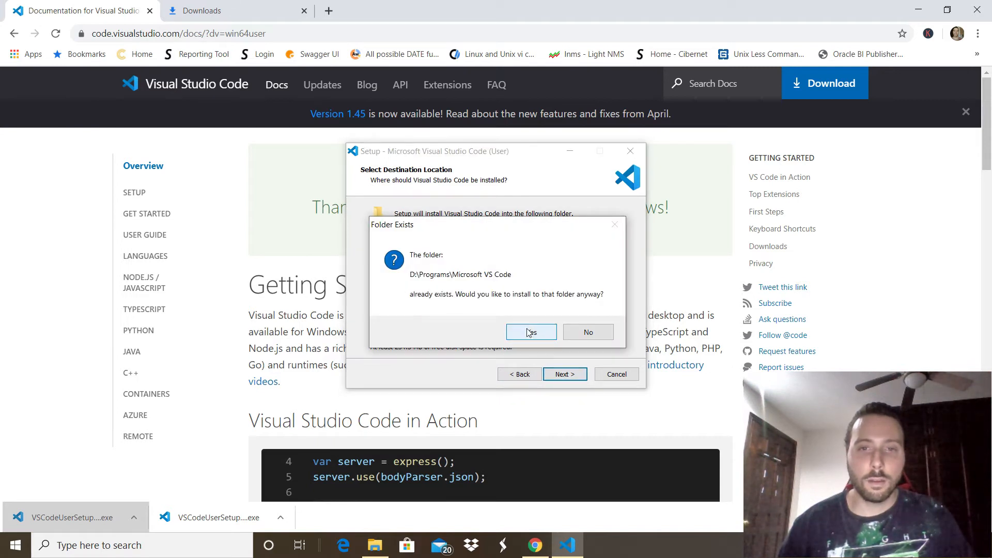
# Step: Install into the existing folder with the default Start Menu folder and a desktop icon
pyautogui.click(530, 333)
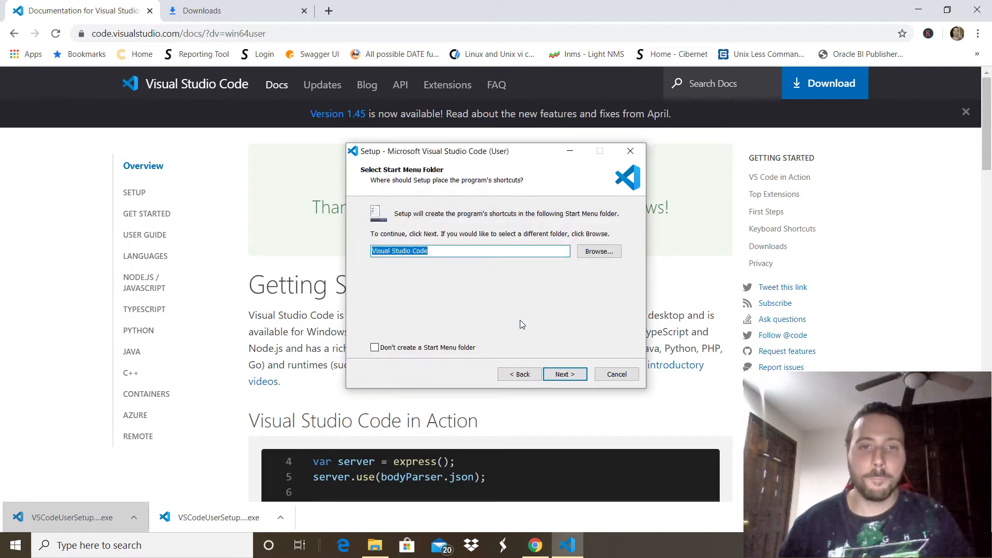
pyautogui.moveTo(497, 221)
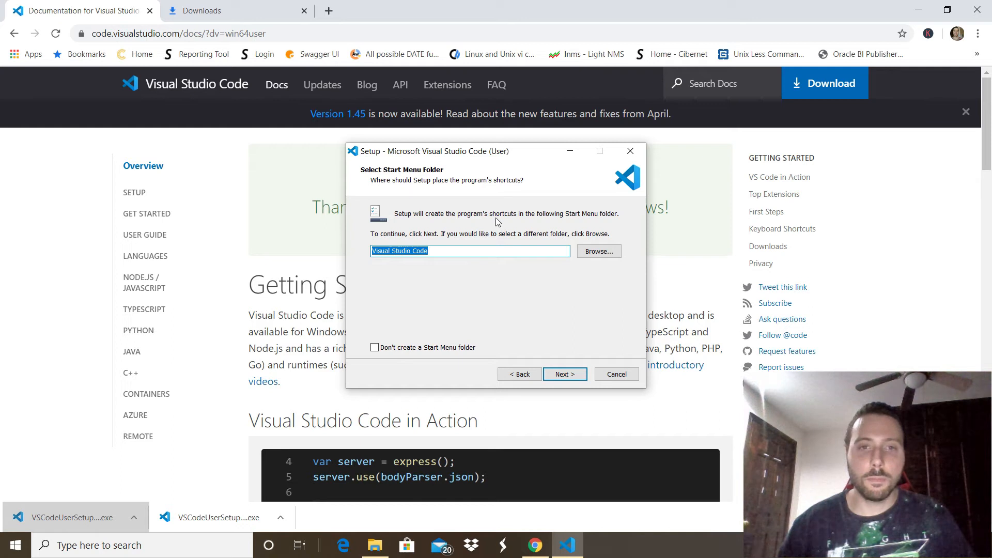
pyautogui.click(564, 374)
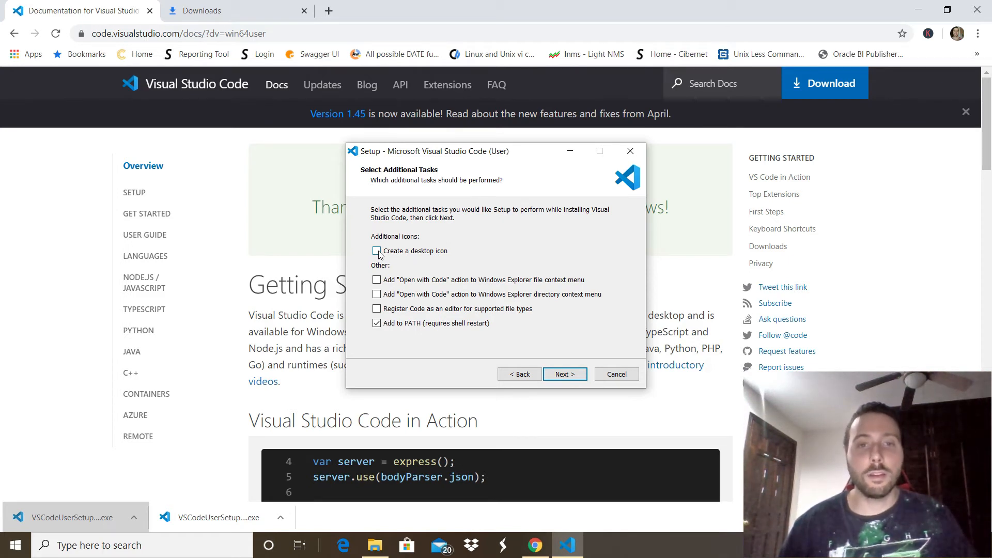
pyautogui.click(376, 250)
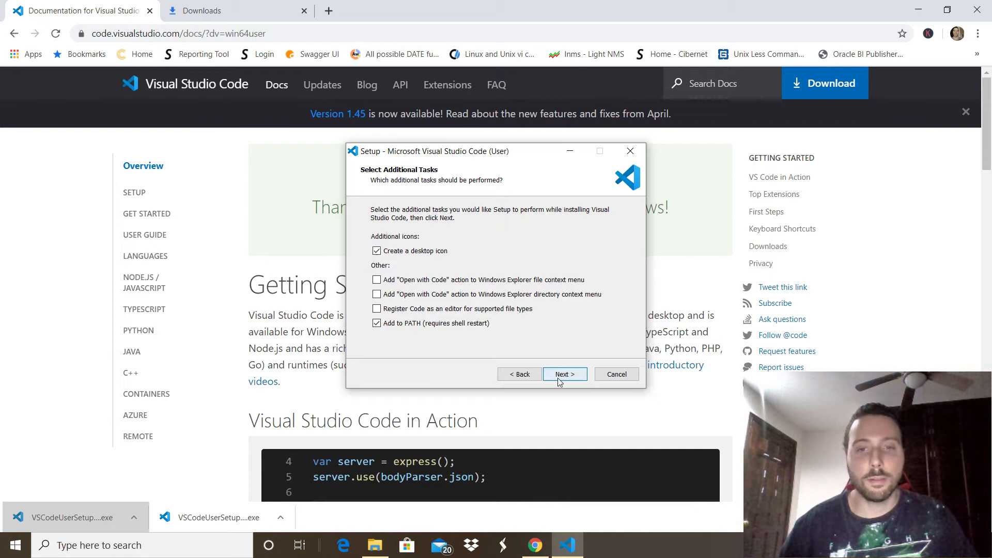
pyautogui.click(563, 374)
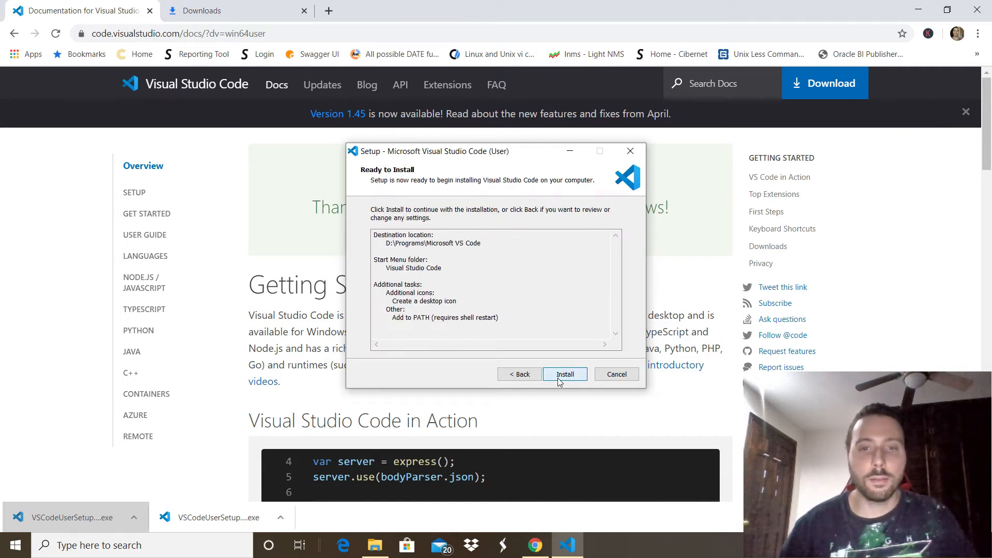
pyautogui.click(564, 374)
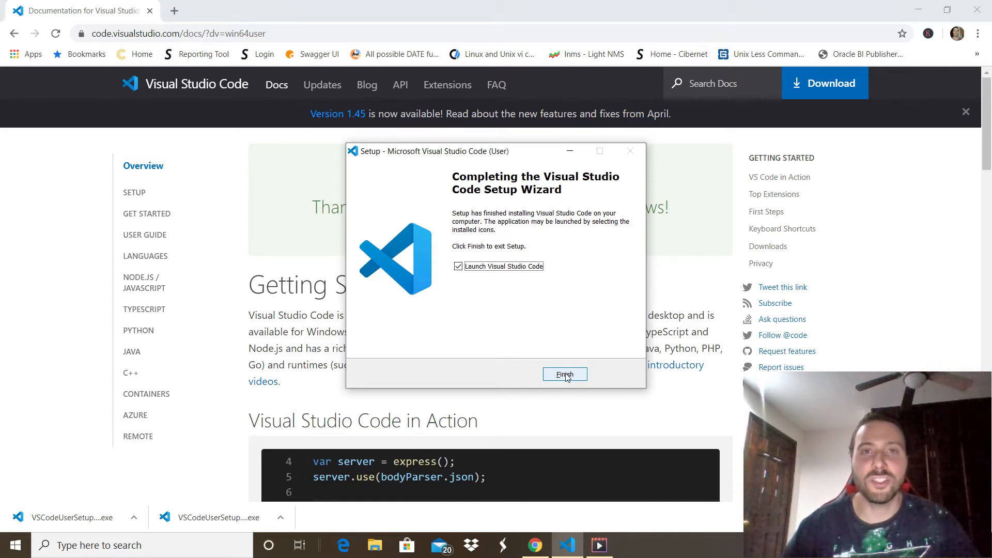
# Step: Finish the setup wizard with Launch Visual Studio Code left checked
pyautogui.click(564, 373)
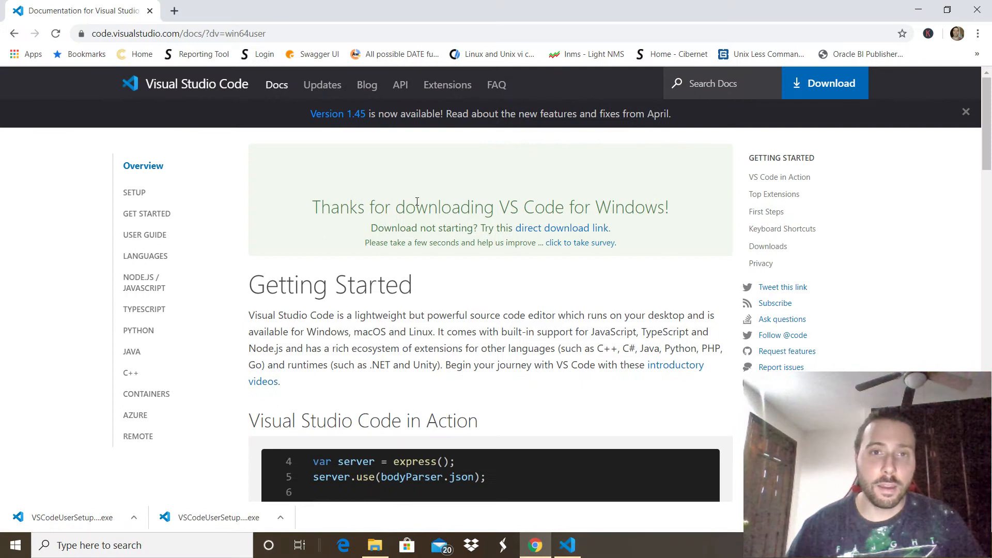
pyautogui.moveTo(446, 84)
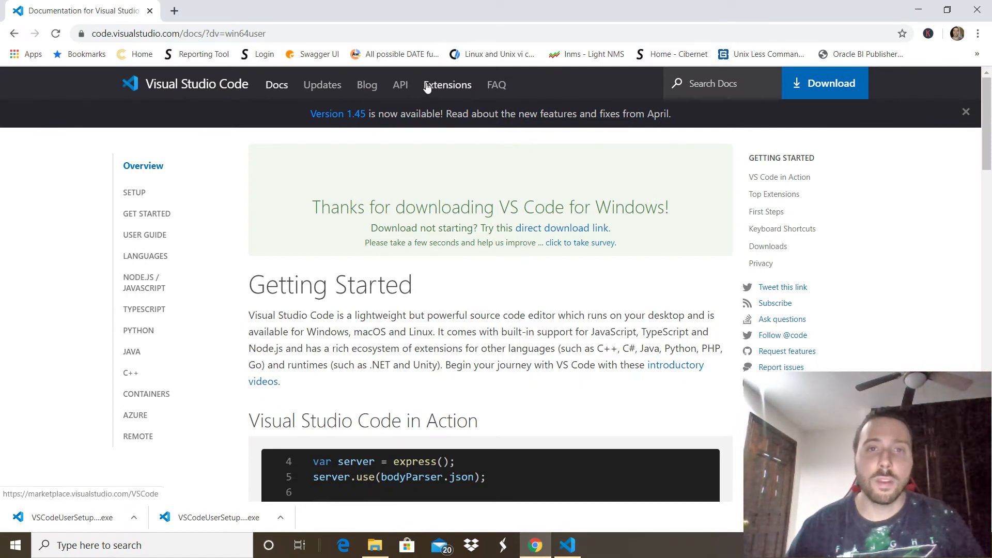
# Step: Open the VS Code Extensions marketplace and scroll to the Most Popular Python extension
pyautogui.click(448, 84)
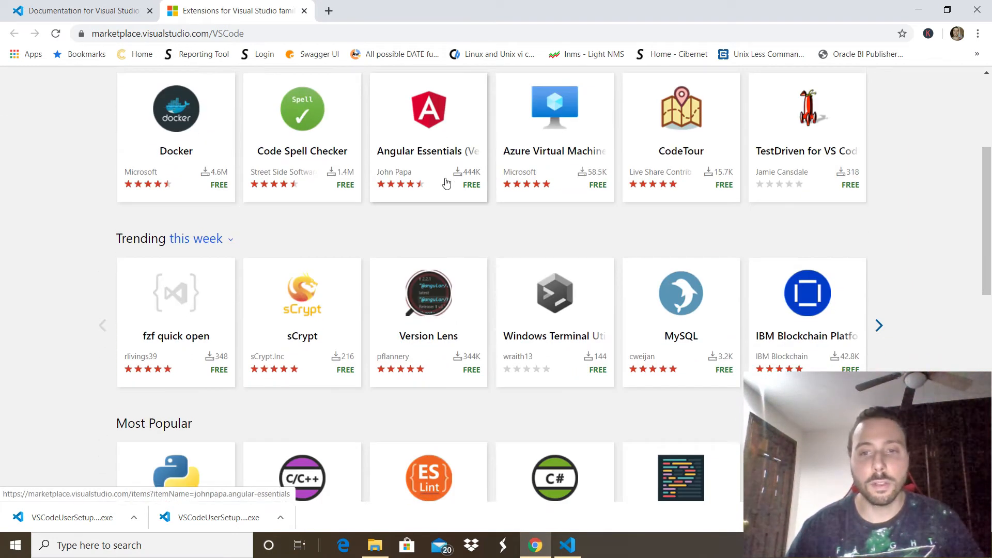
pyautogui.scroll(-3)
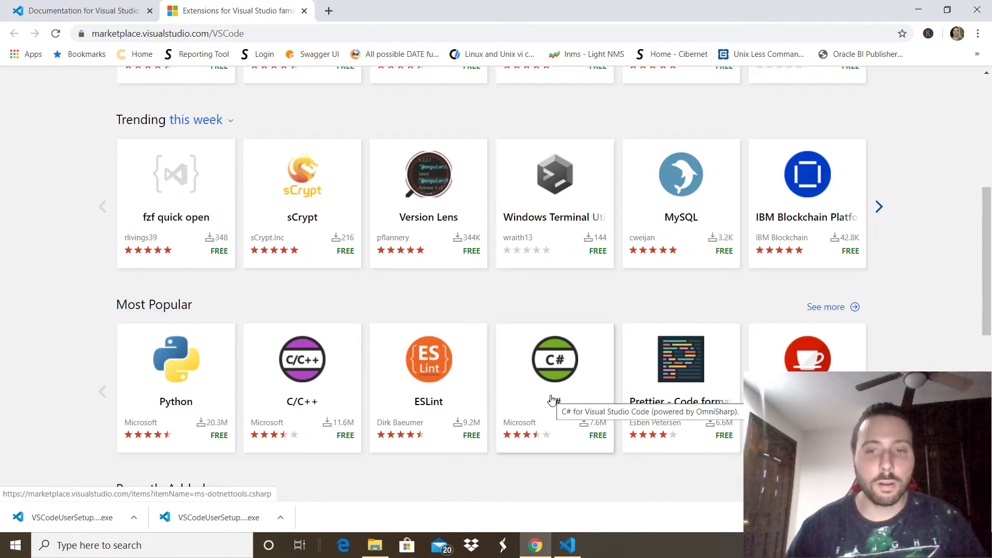
pyautogui.moveTo(523, 231)
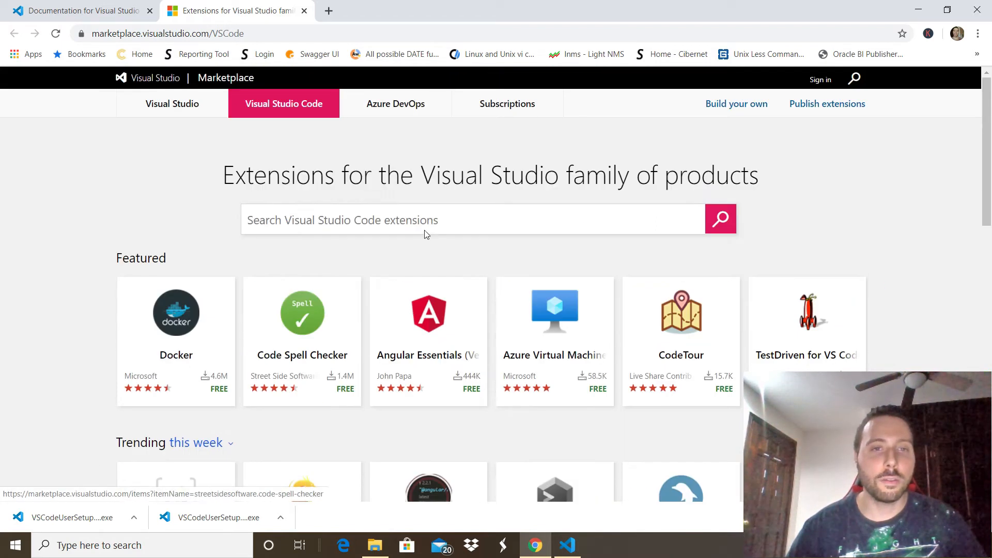
pyautogui.scroll(-3)
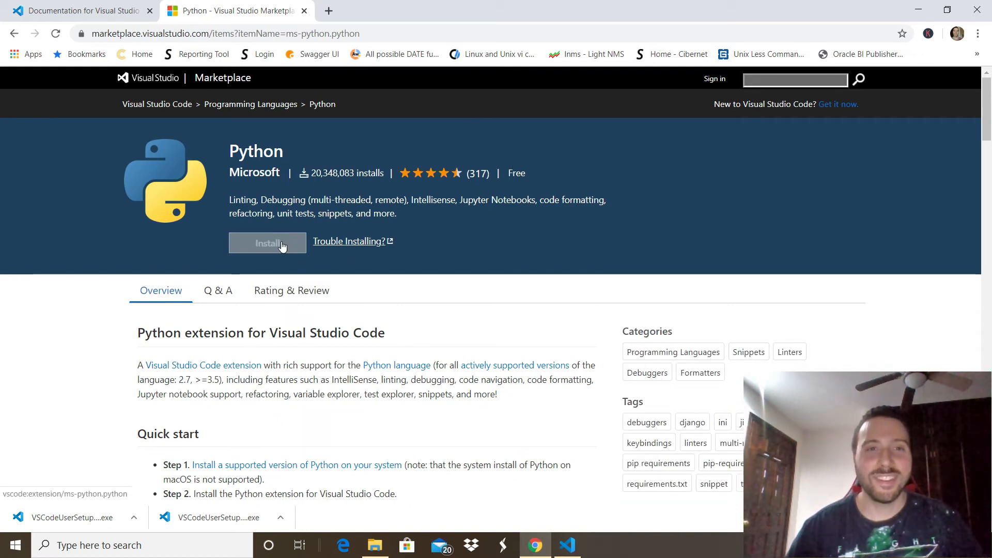
# Step: Install the Python extension from the Marketplace, letting the page open Visual Studio Code
pyautogui.click(267, 243)
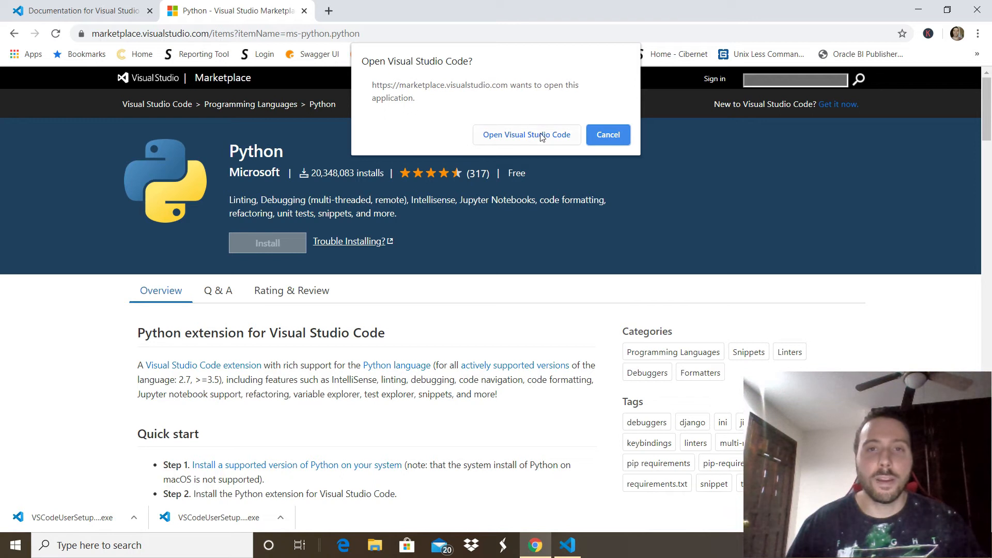
pyautogui.click(526, 134)
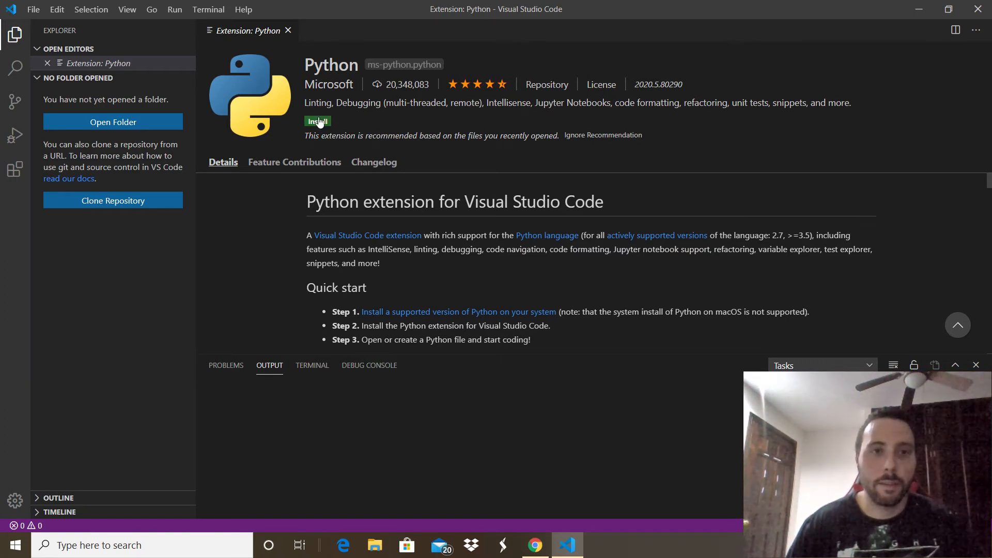
# Step: Install the Python extension from its Extension: Python tab in VS Code
pyautogui.click(317, 120)
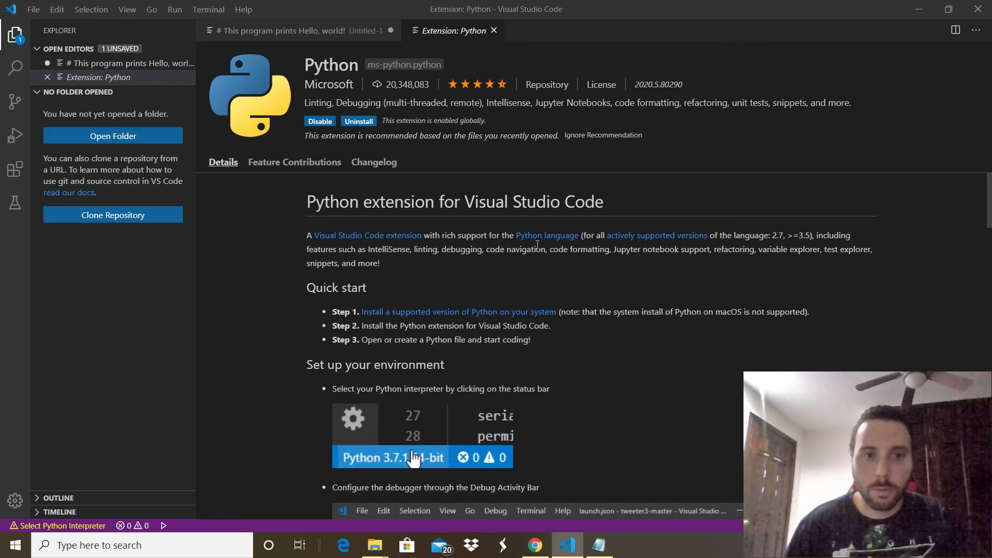
pyautogui.moveTo(546, 235)
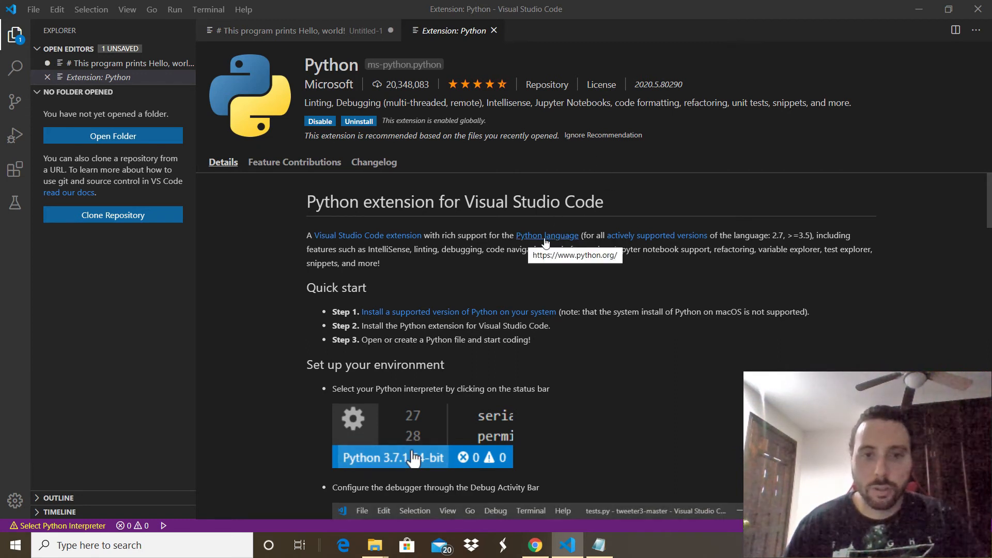
# Step: Follow the extension page's 'Python language' link and allow opening the external website
pyautogui.click(546, 234)
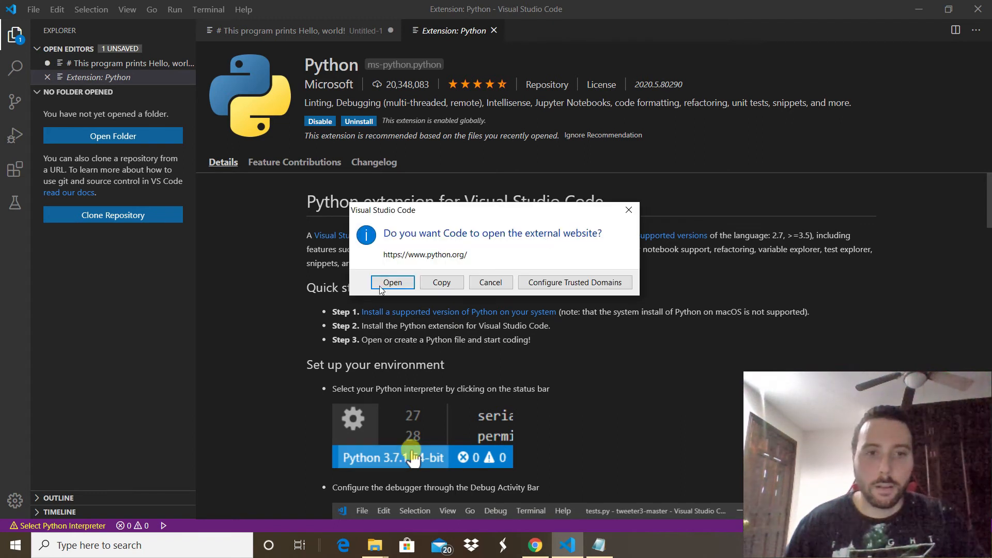
pyautogui.click(392, 282)
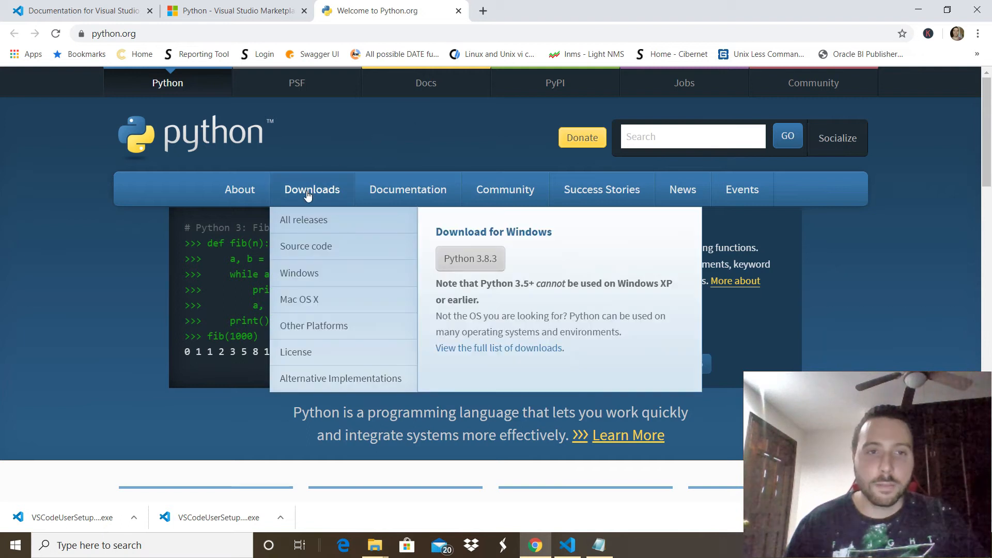
# Step: Download Python 3.8.3 for Windows from python.org and run the installer
pyautogui.click(311, 189)
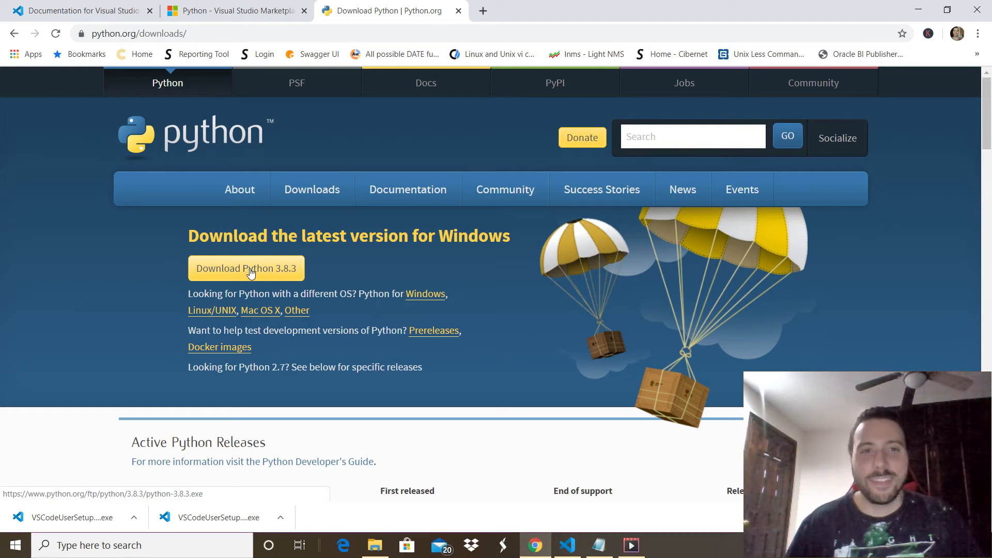
pyautogui.click(245, 268)
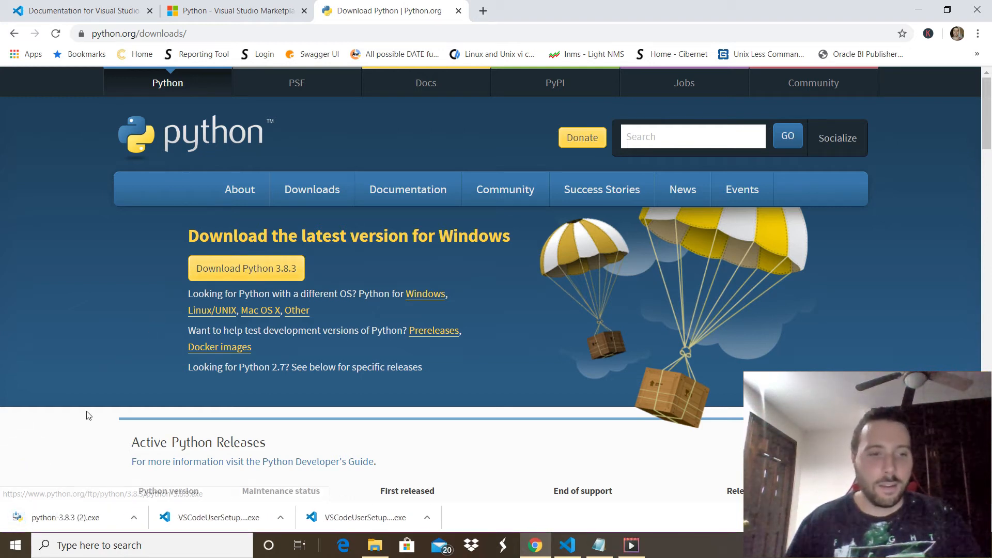
pyautogui.moveTo(61, 526)
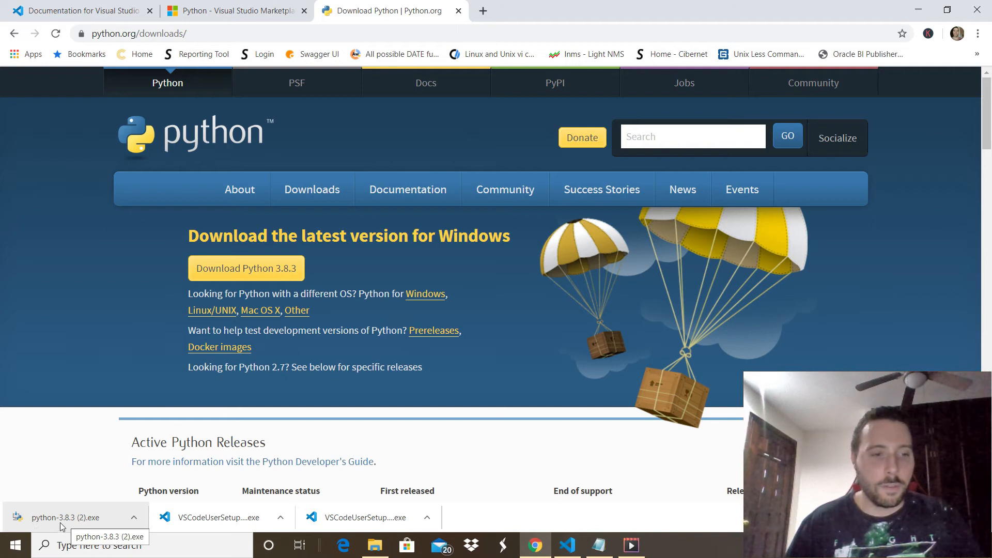
pyautogui.click(69, 516)
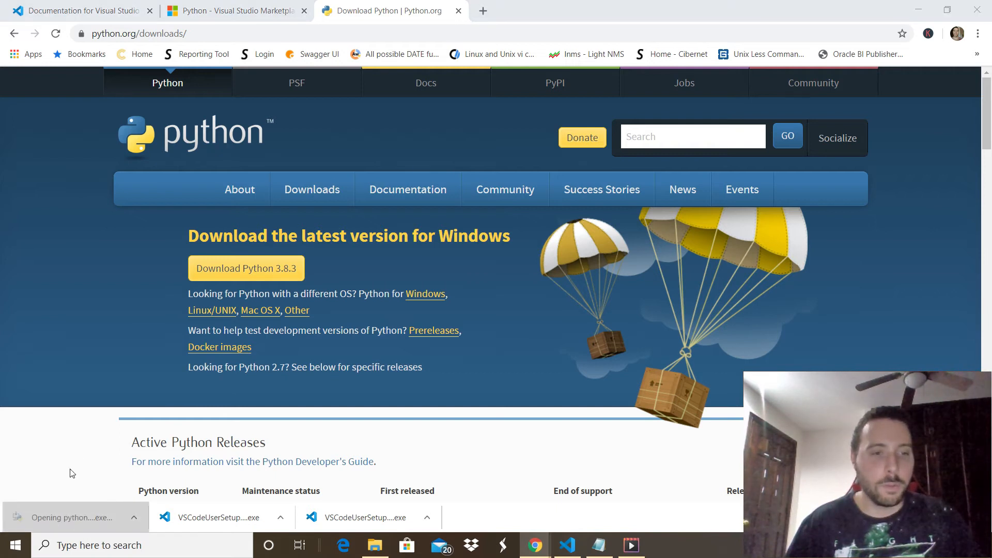
pyautogui.click(74, 517)
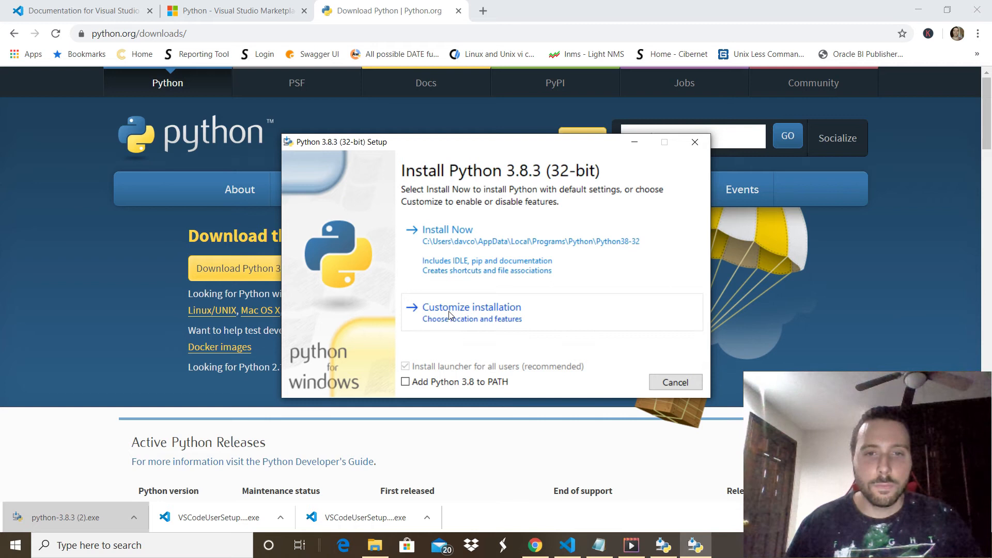
# Step: Run a custom Python 3.8.3 install with environment variables and debugging symbols, then close the installer
pyautogui.click(471, 307)
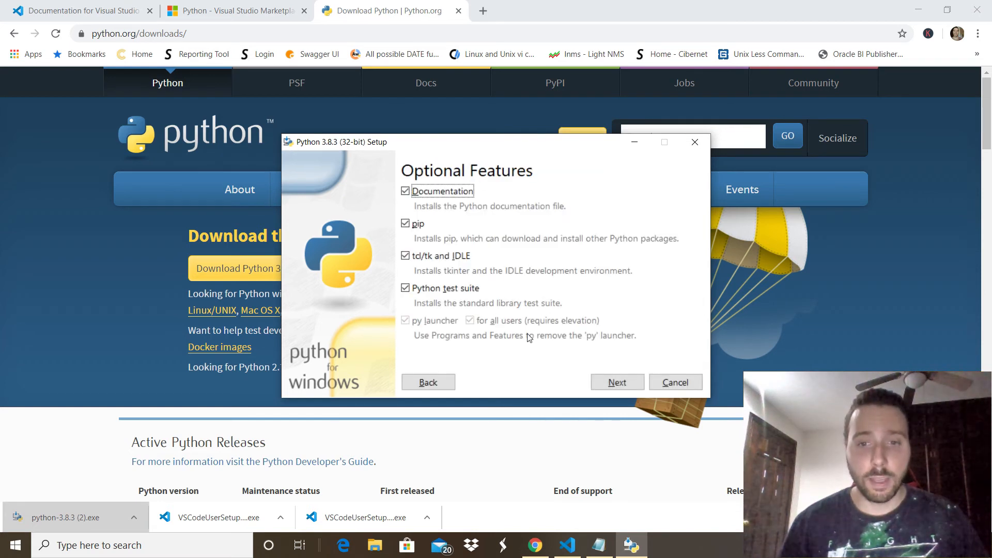
pyautogui.click(615, 382)
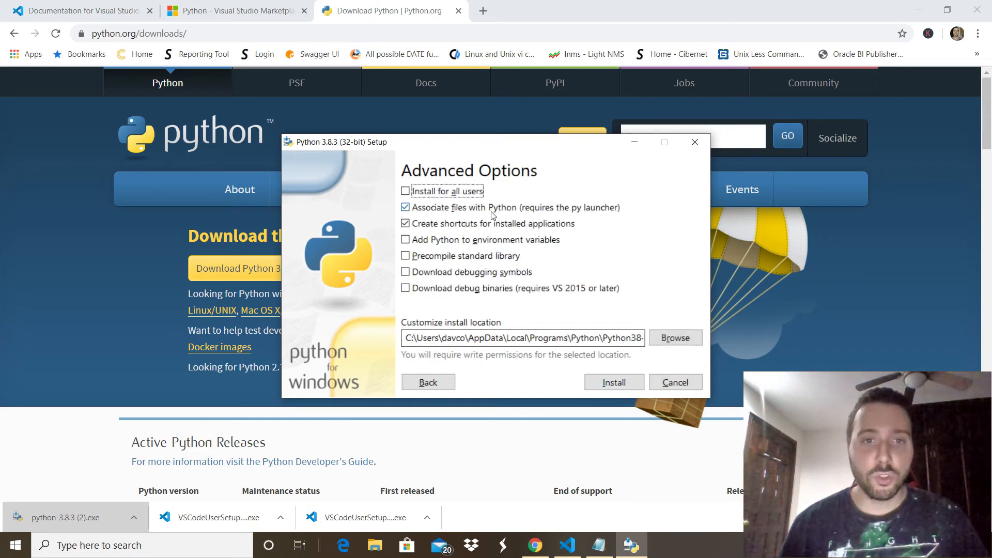
pyautogui.click(405, 239)
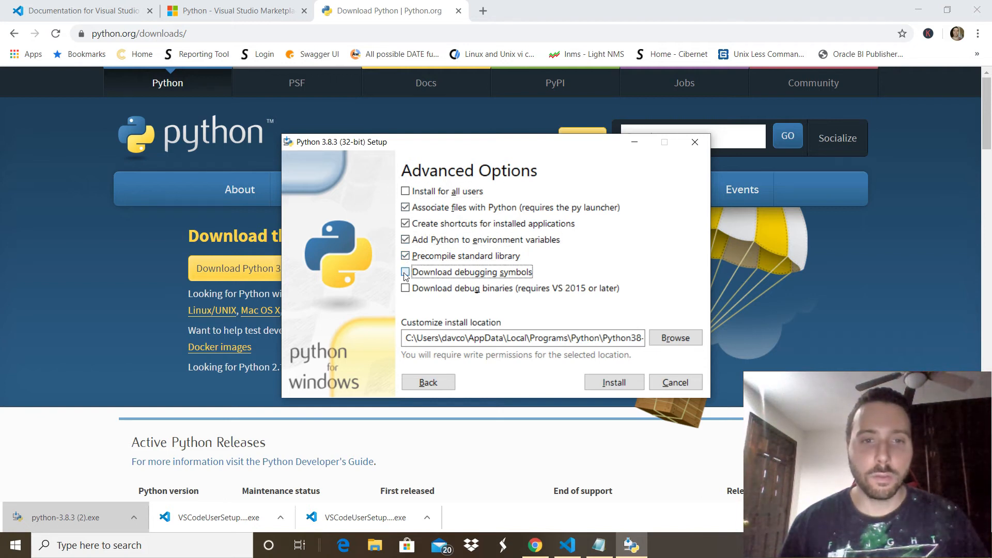
pyautogui.click(405, 272)
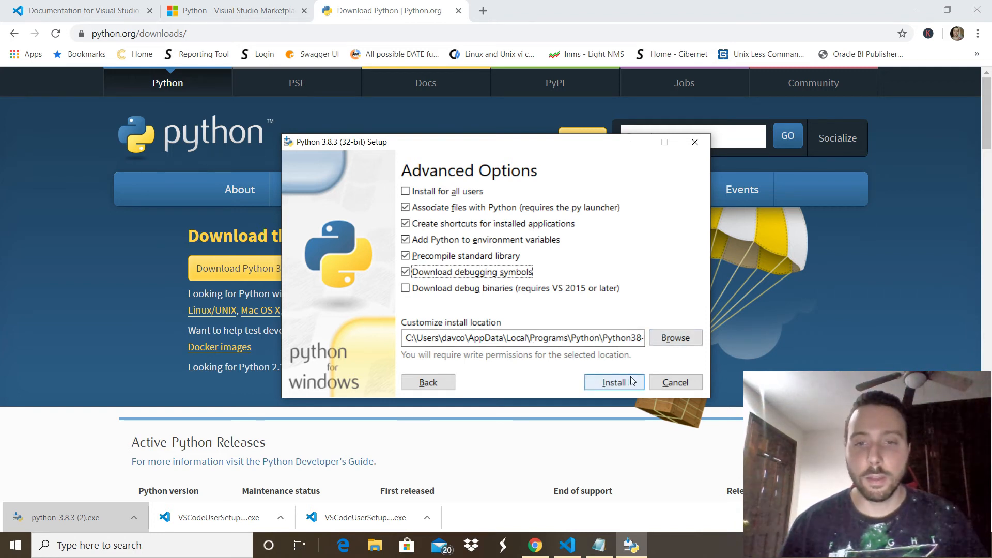
pyautogui.click(612, 381)
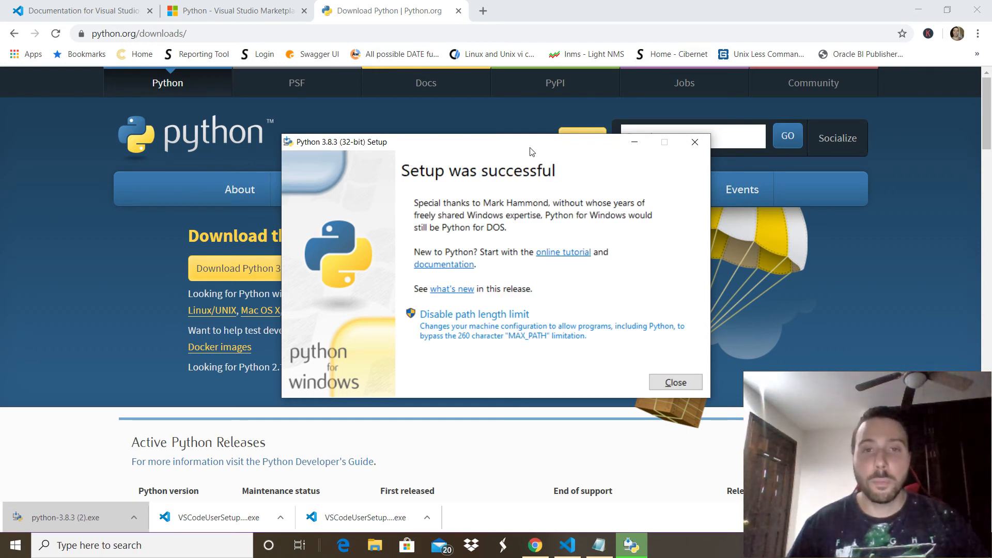
pyautogui.click(674, 382)
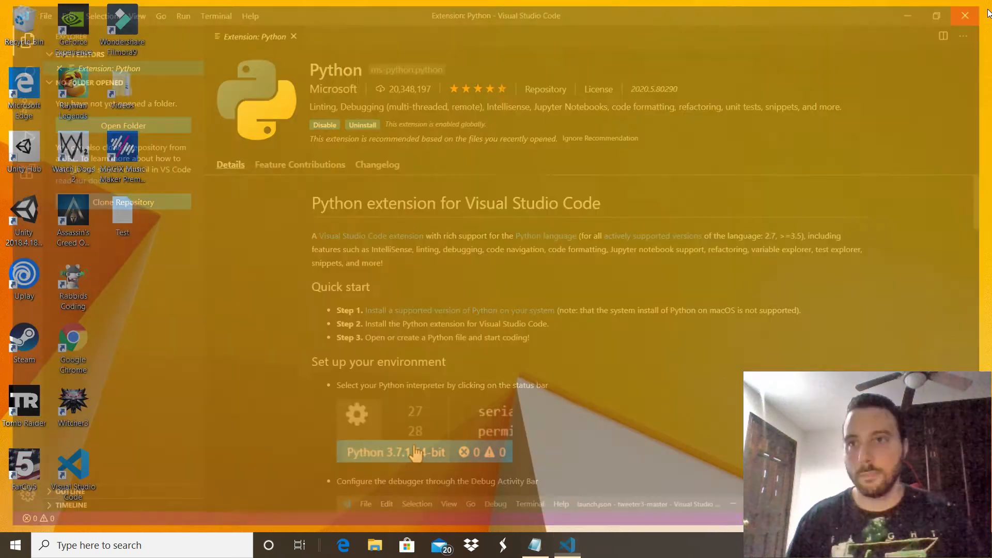
# Step: Relaunch VS Code and create a new untitled file from the Welcome page
pyautogui.click(964, 15)
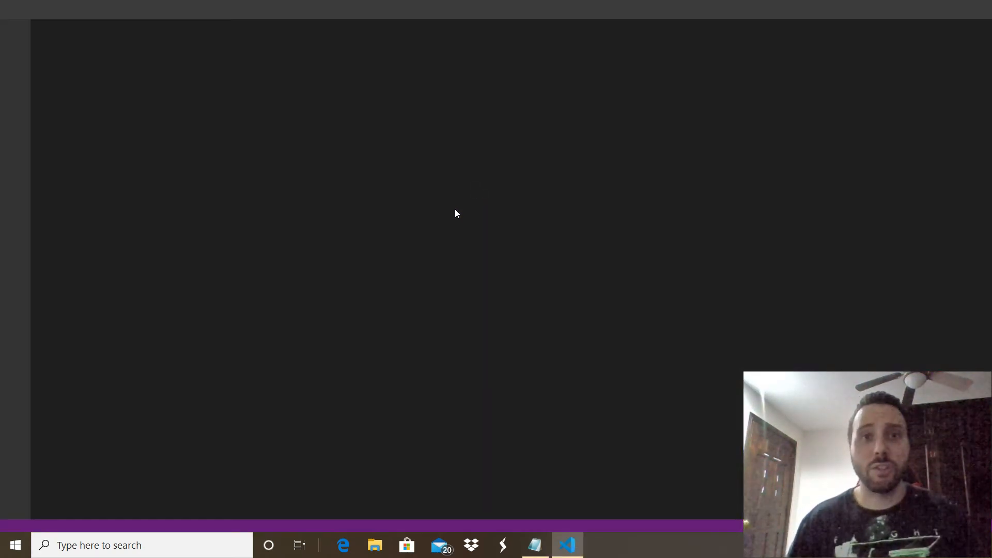
pyautogui.click(566, 545)
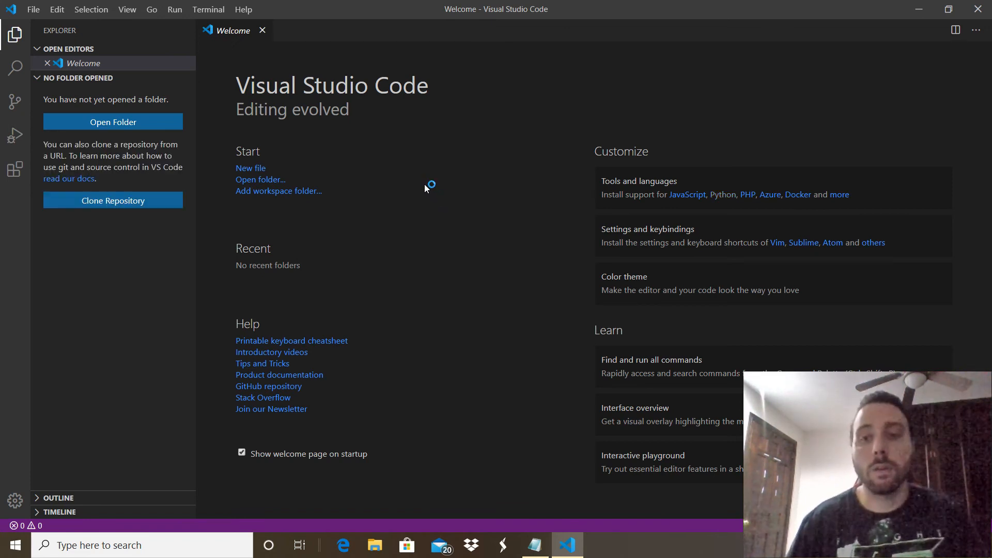
pyautogui.moveTo(416, 167)
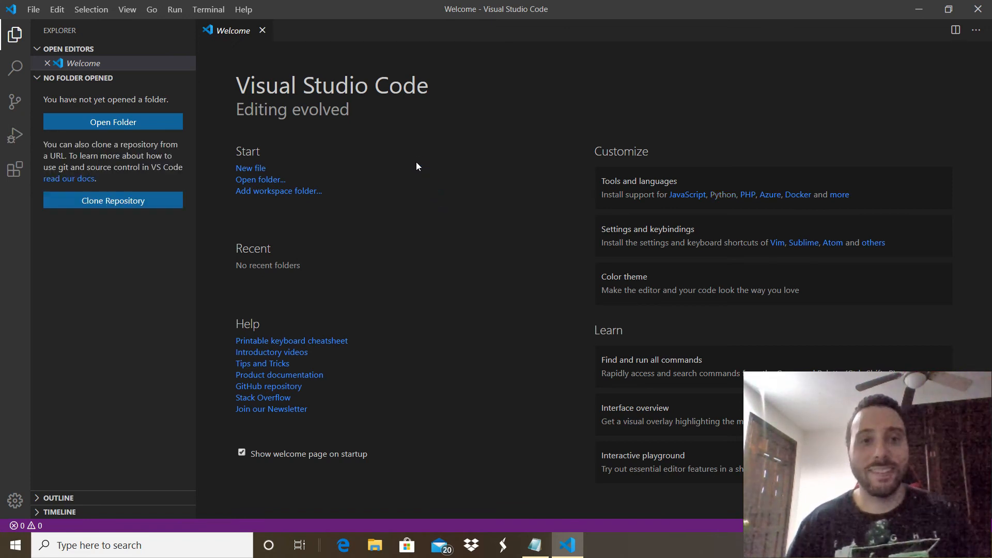
pyautogui.click(33, 9)
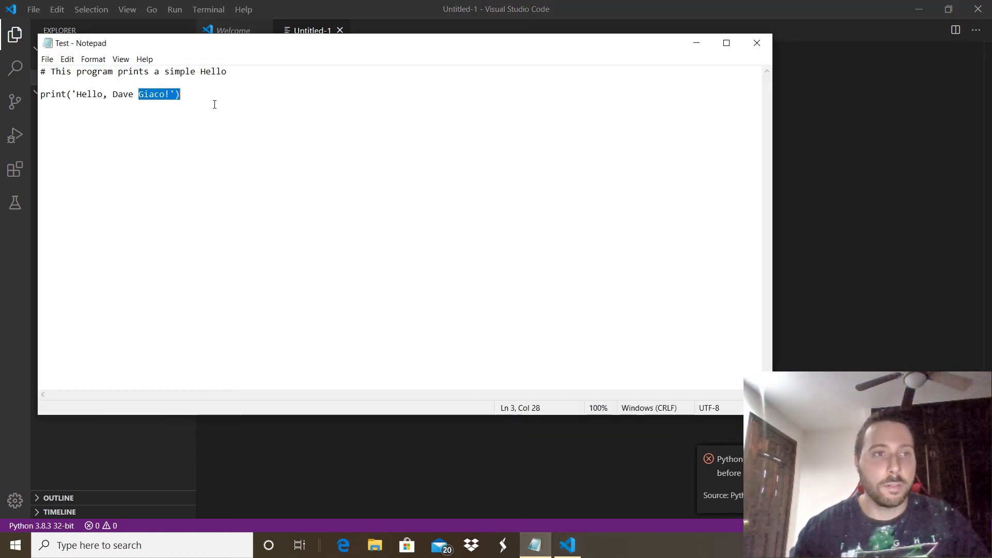
# Step: Paste the Notepad hello script, starting '# This program prints a simple Hello', into Untitled-1
pyautogui.press('ctrl+a')
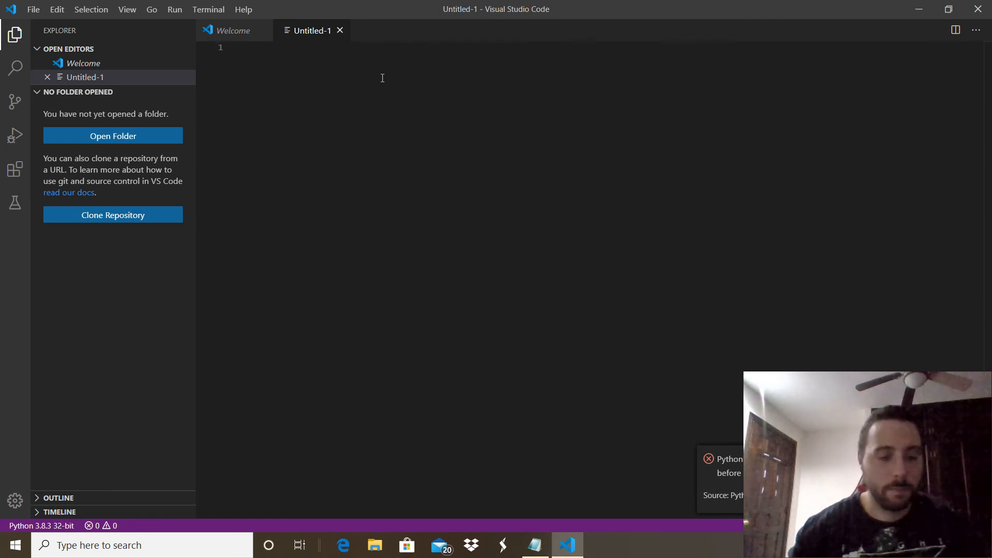
pyautogui.write('# This program prints a simple Hello')
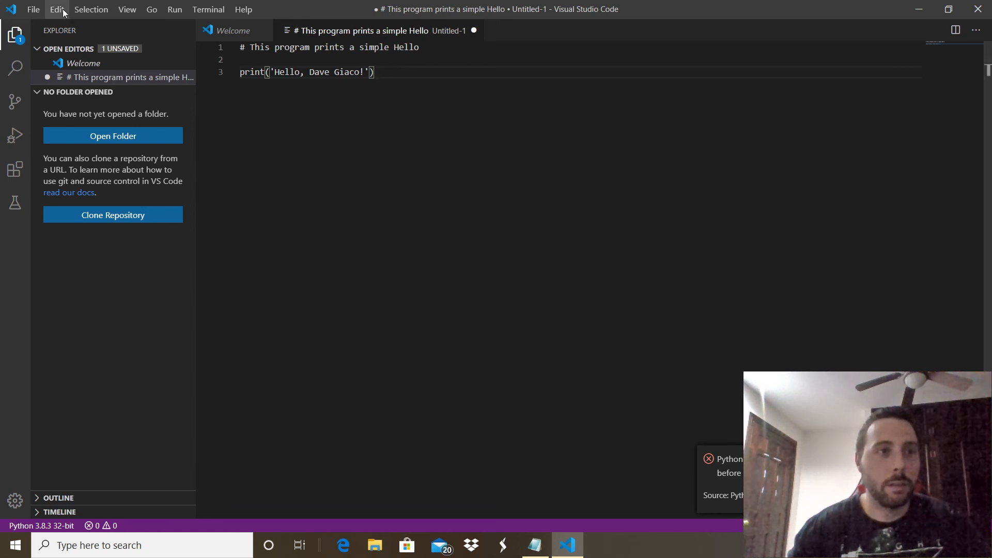
pyautogui.click(34, 9)
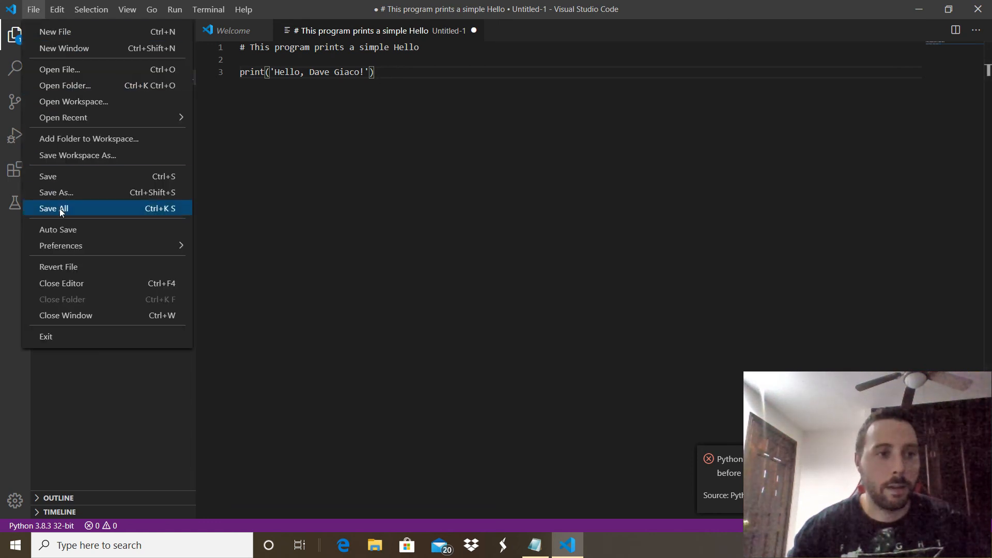
# Step: Save the file as test.py on the Desktop, replacing the existing test.py
pyautogui.click(55, 192)
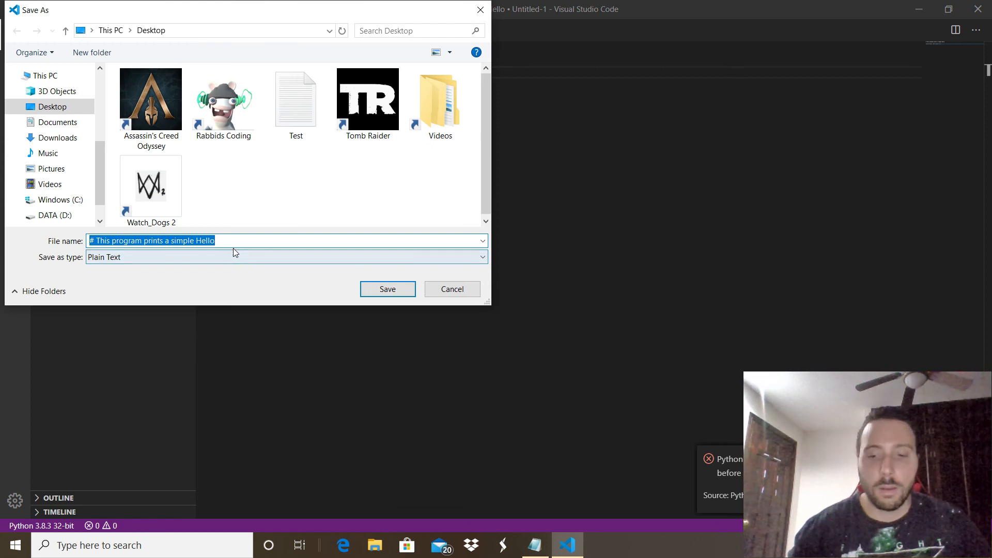
pyautogui.write('test.py')
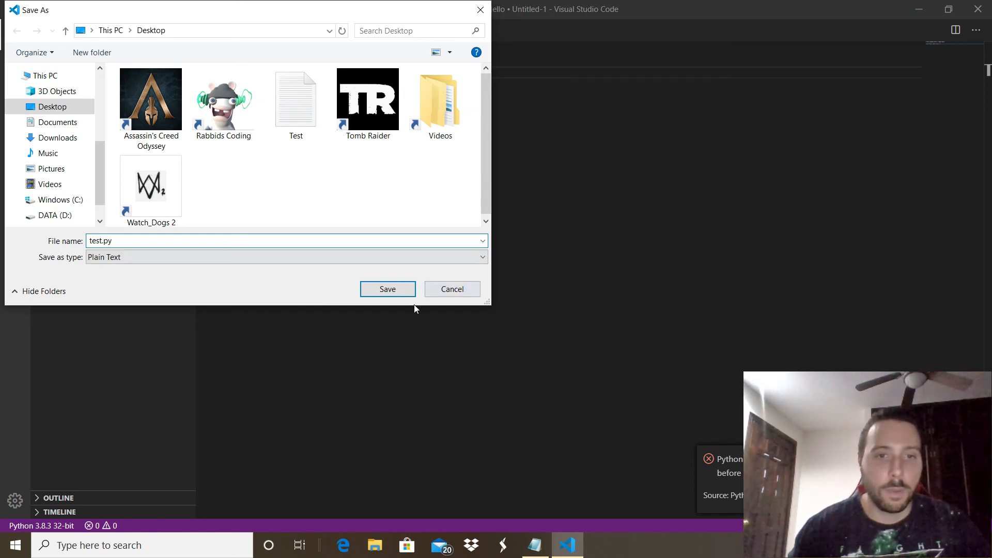
pyautogui.click(387, 288)
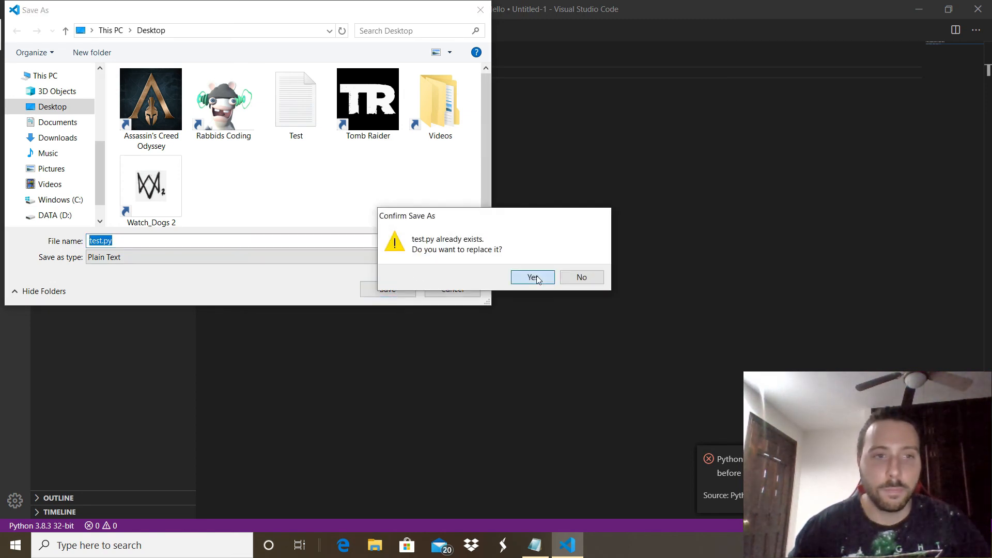
pyautogui.click(532, 277)
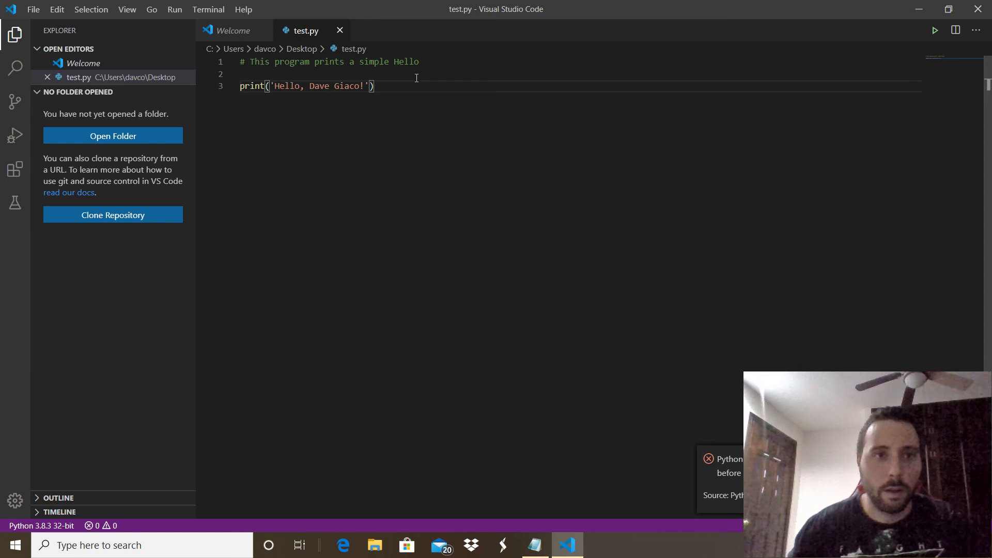
pyautogui.moveTo(271, 98)
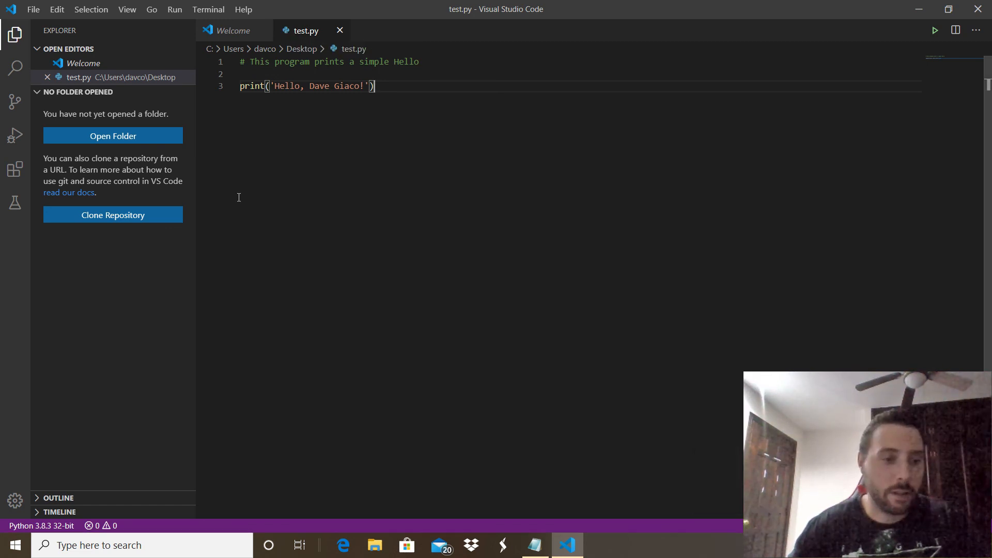
pyautogui.moveTo(40, 473)
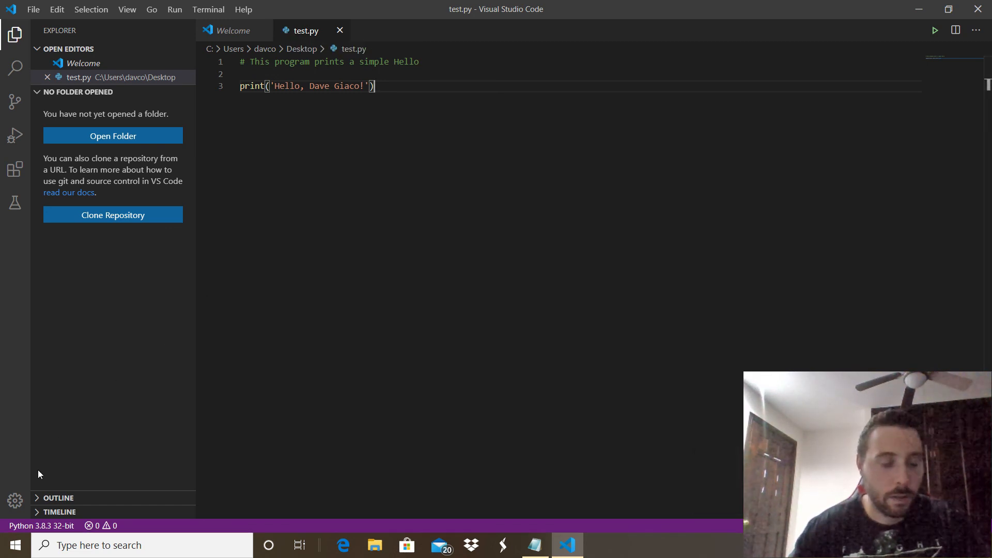
pyautogui.click(41, 526)
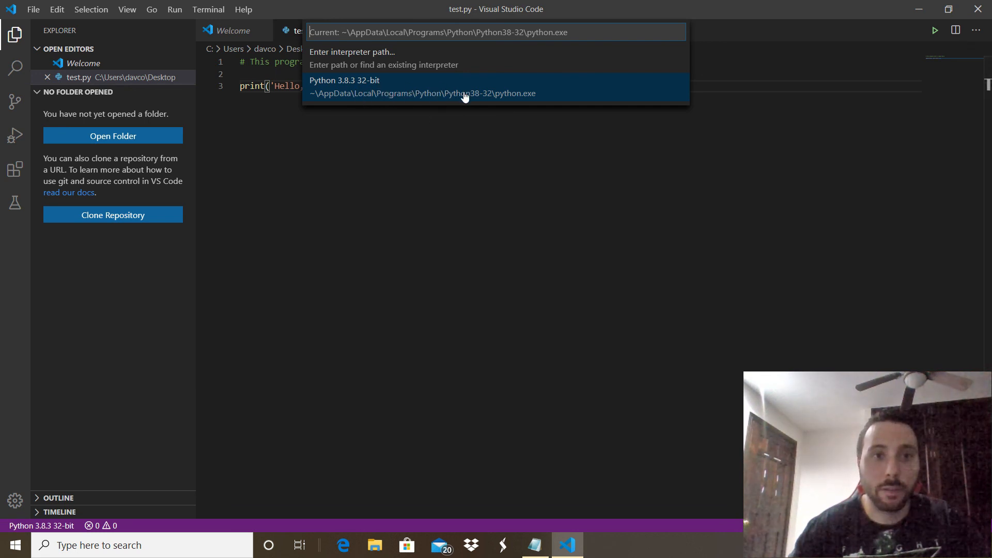
pyautogui.moveTo(724, 112)
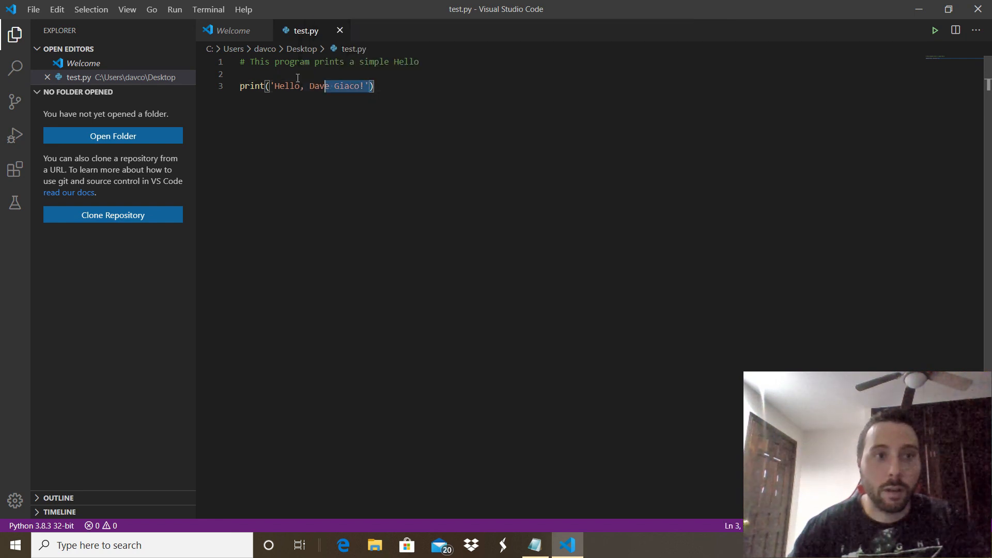
pyautogui.press('ctrl+a')
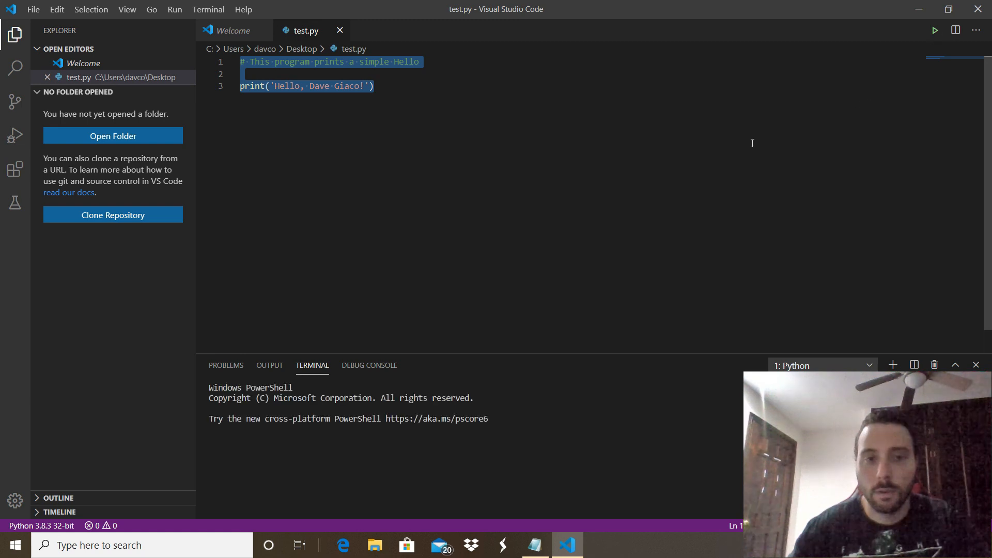
pyautogui.click(934, 30)
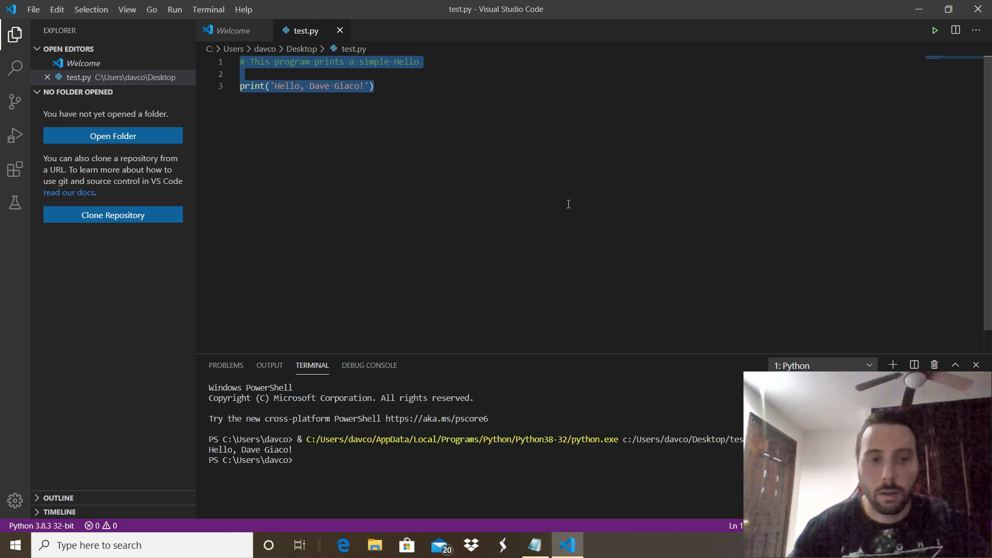